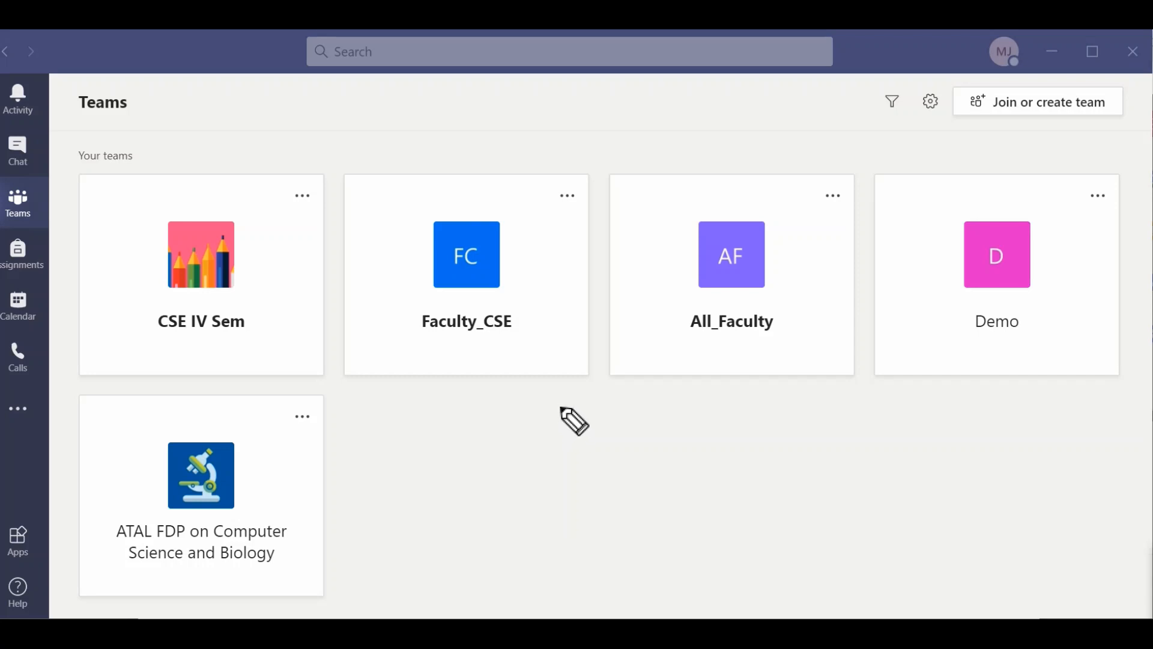
{"action": "mouse_move", "coordinate": [580, 421]}
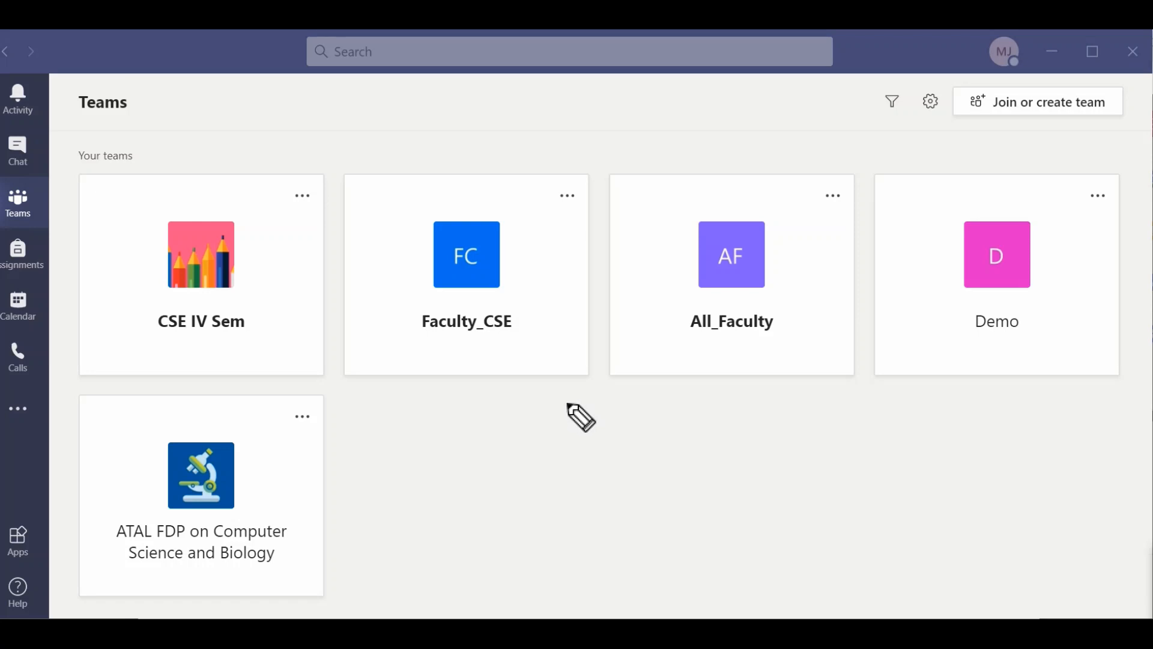
{"action": "mouse_move", "coordinate": [211, 362]}
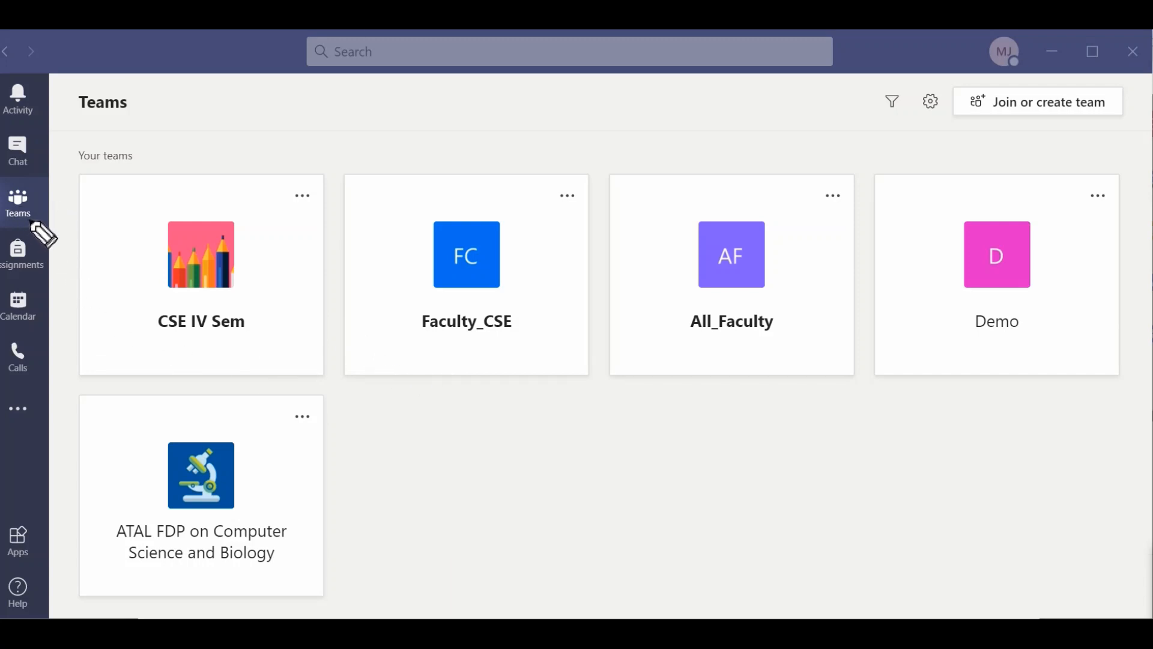
{"action": "mouse_move", "coordinate": [618, 341]}
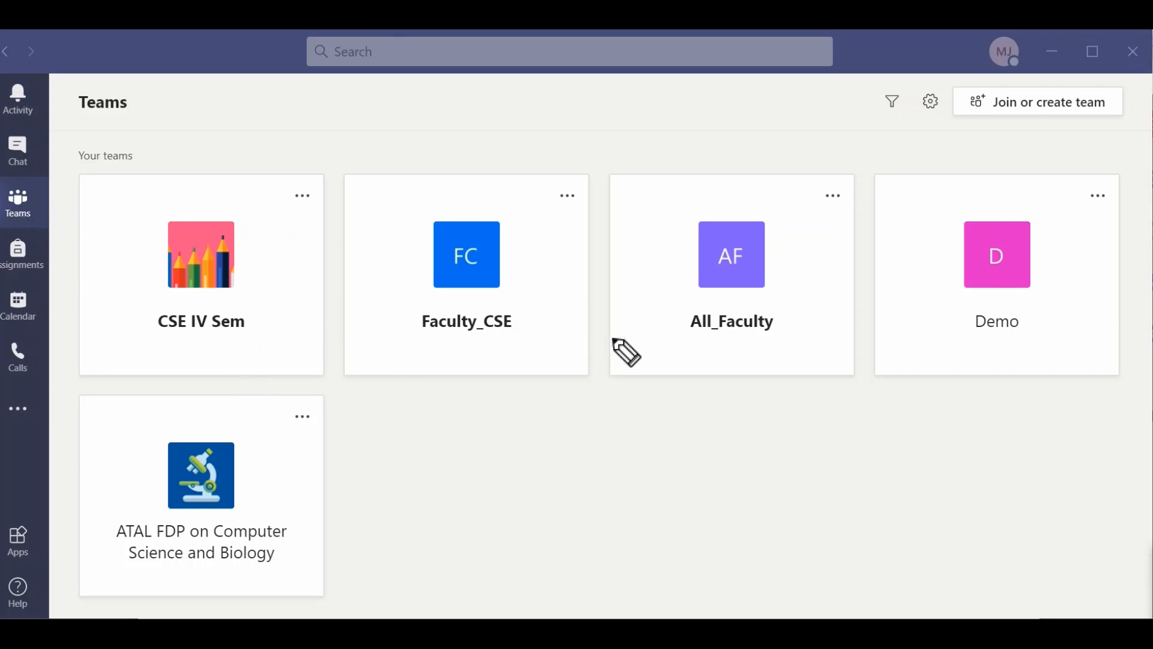
{"action": "mouse_move", "coordinate": [513, 396]}
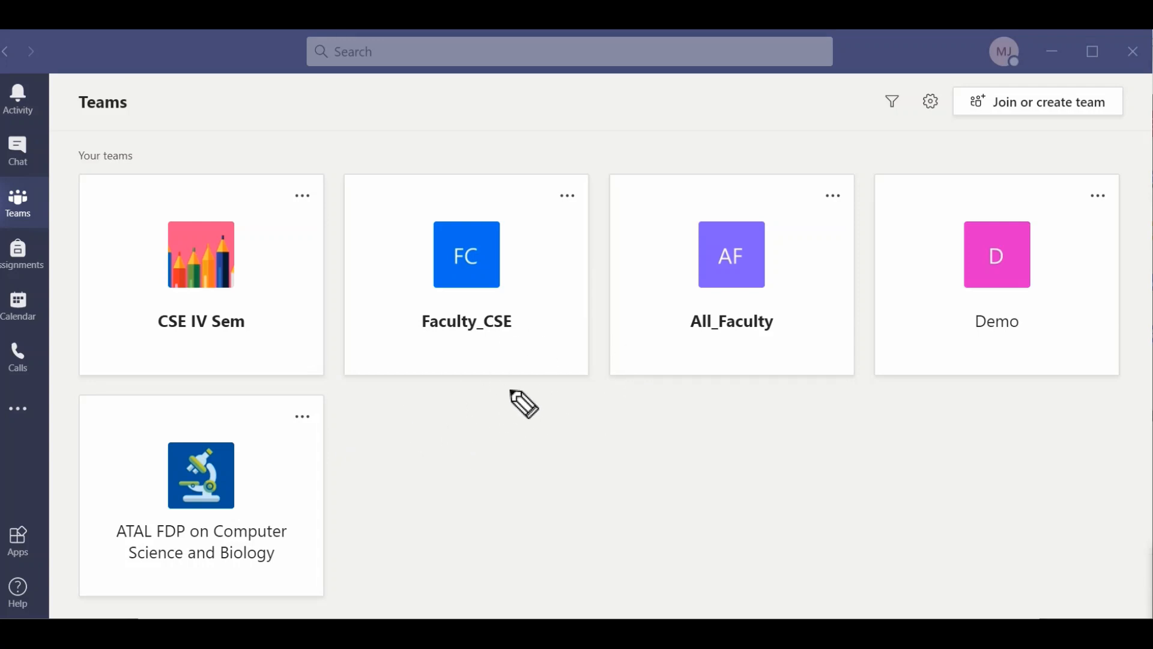
{"action": "mouse_move", "coordinate": [1022, 105]}
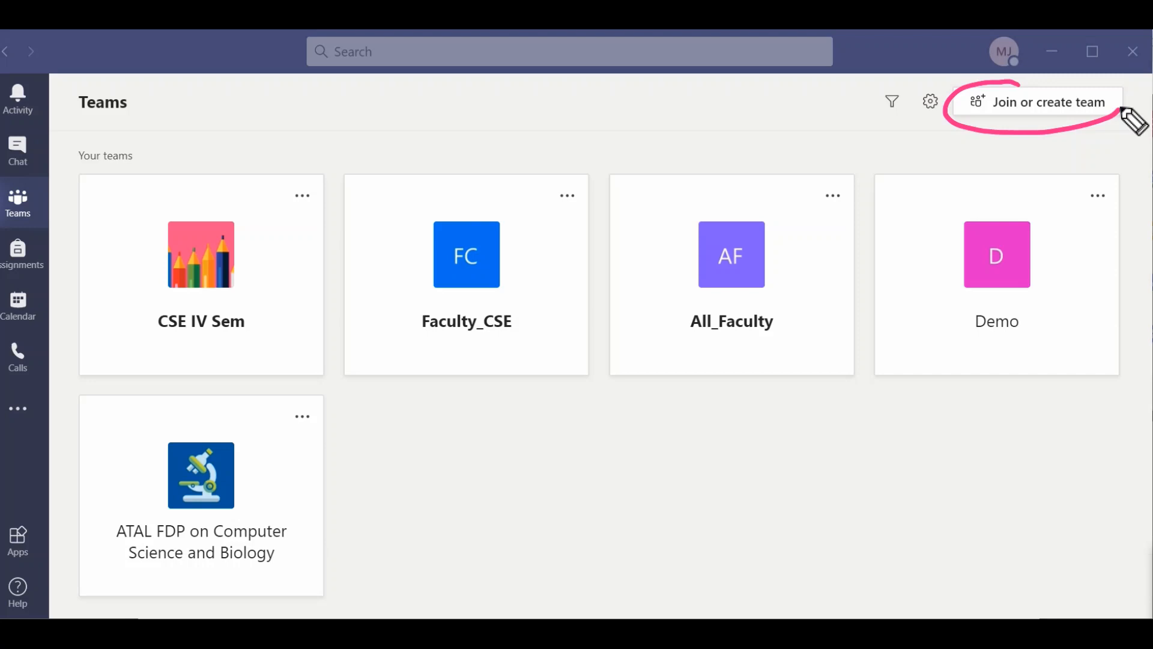
{"action": "mouse_move", "coordinate": [998, 177]}
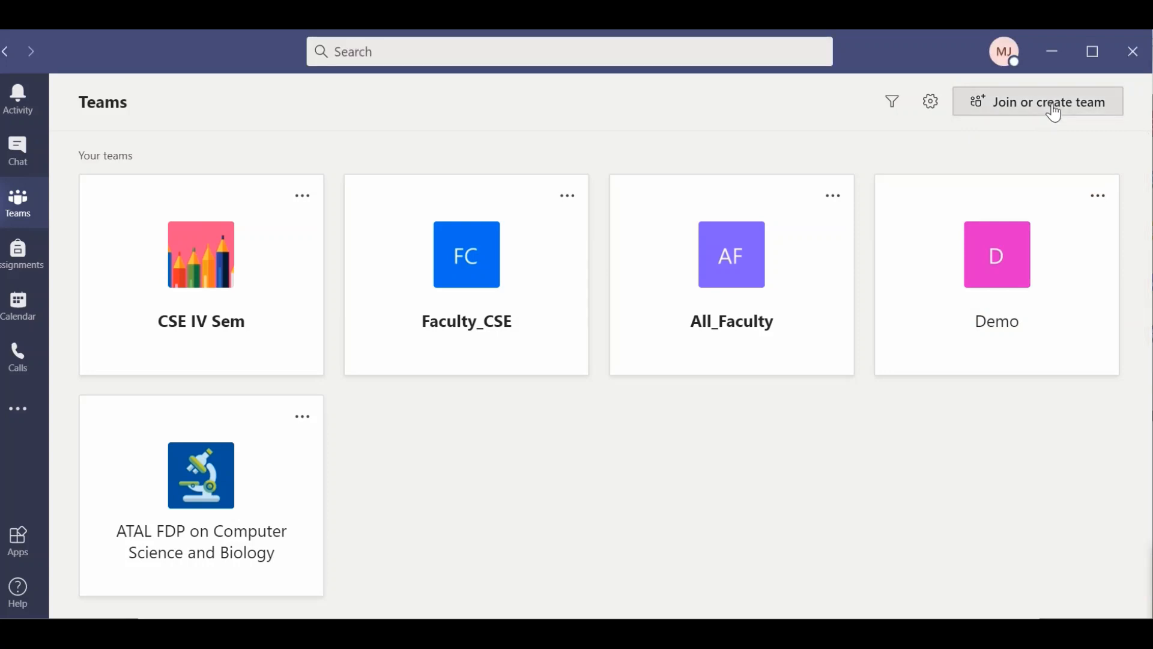
Step: Create a Class-type team named 'CS Simplified', skipping the add-people step
{"action": "left_click", "coordinate": [1052, 102]}
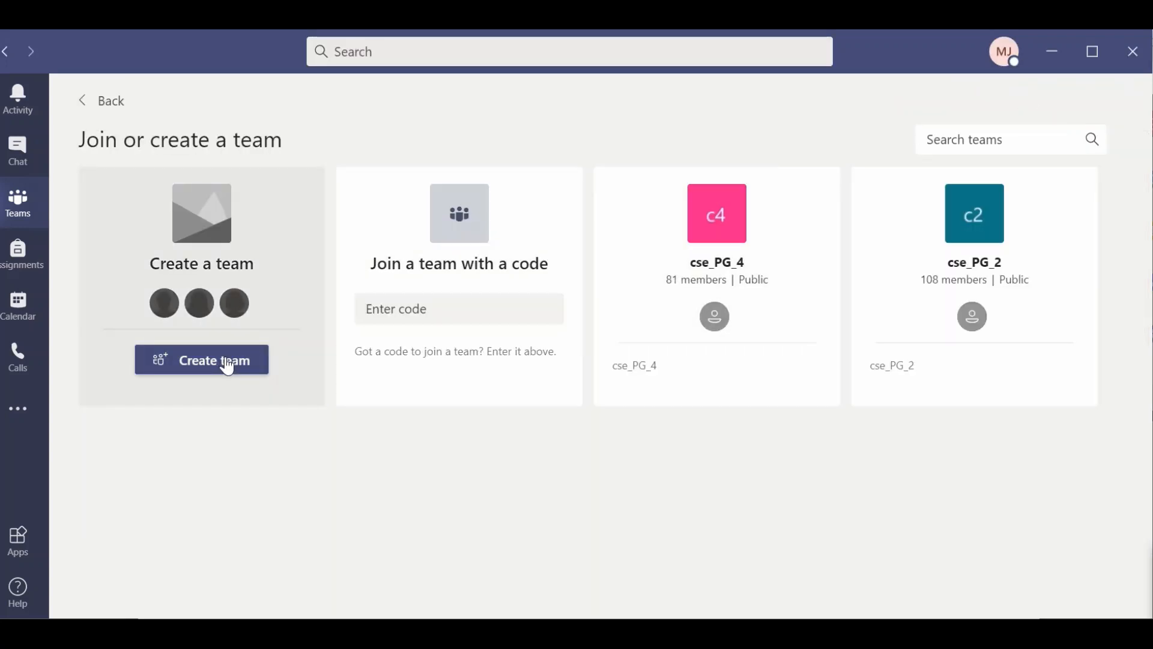
{"action": "left_click", "coordinate": [202, 360]}
{"action": "type", "text": "CS Simplified"}
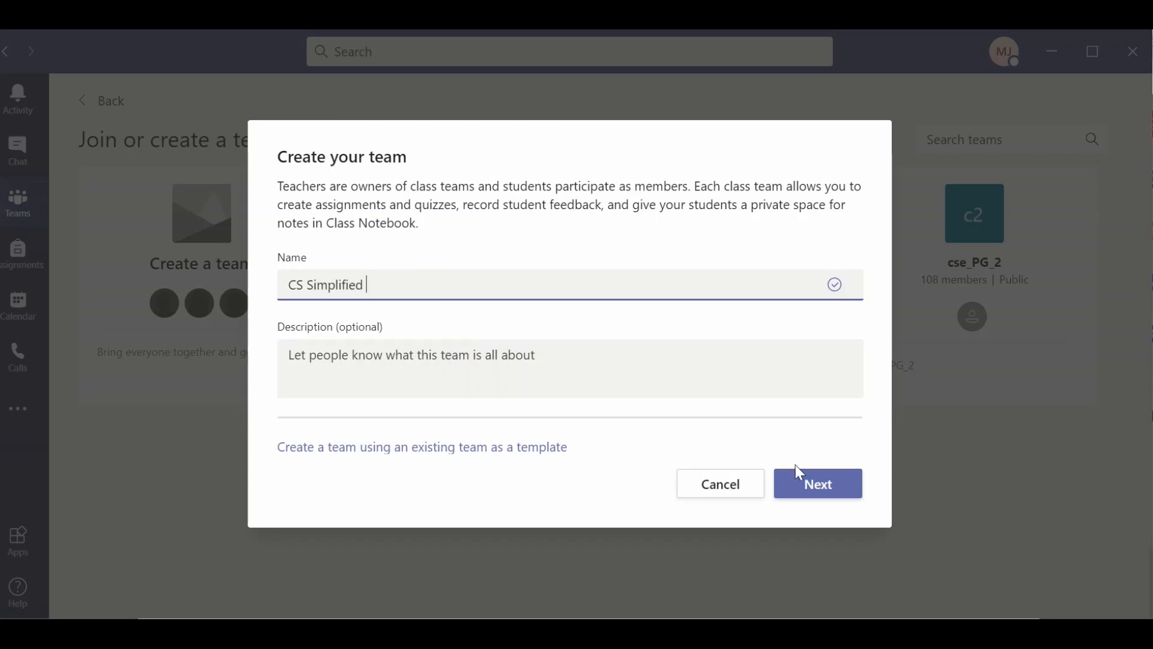
{"action": "left_click", "coordinate": [817, 483]}
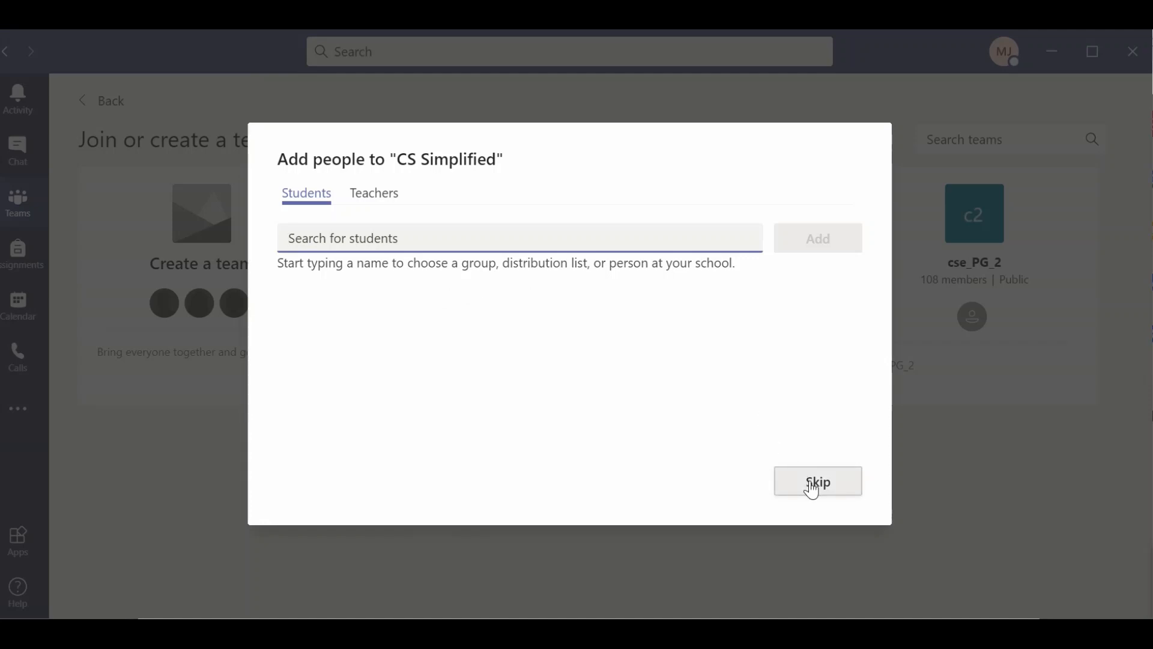
{"action": "left_click", "coordinate": [818, 481]}
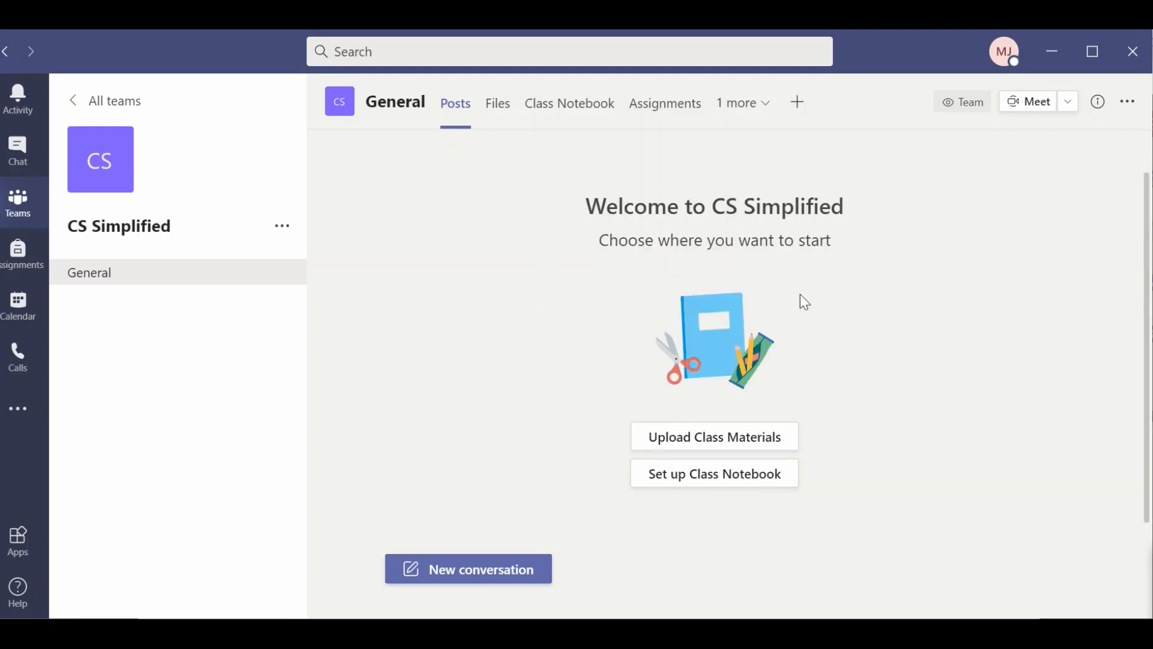
{"action": "mouse_move", "coordinate": [689, 332]}
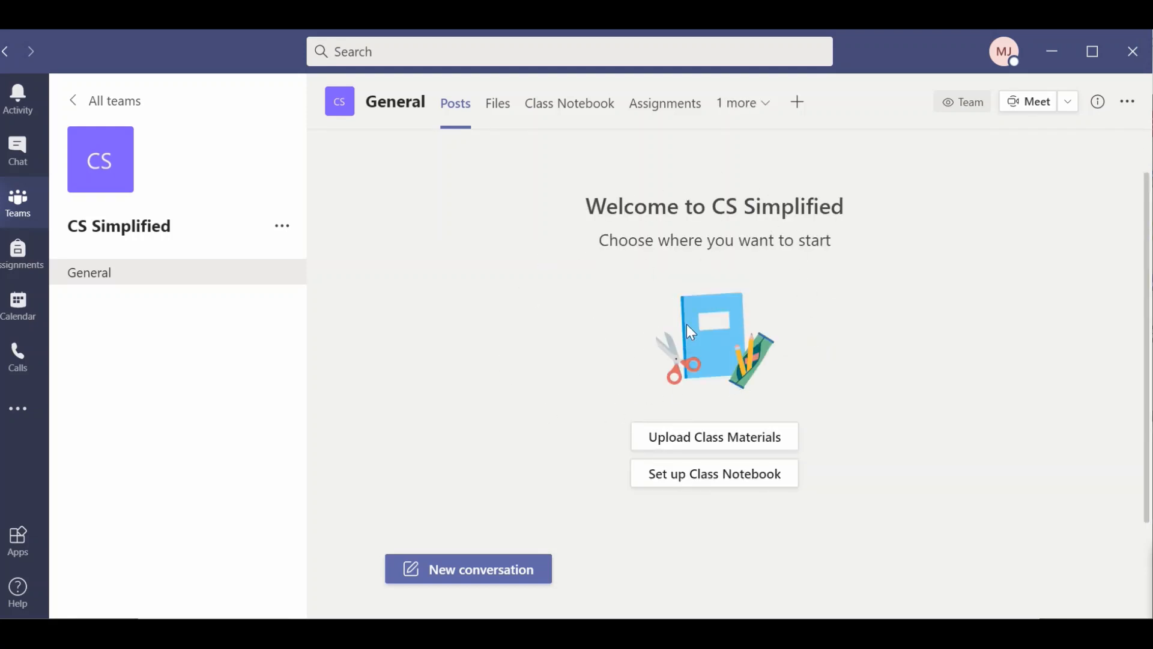
{"action": "mouse_move", "coordinate": [1068, 101]}
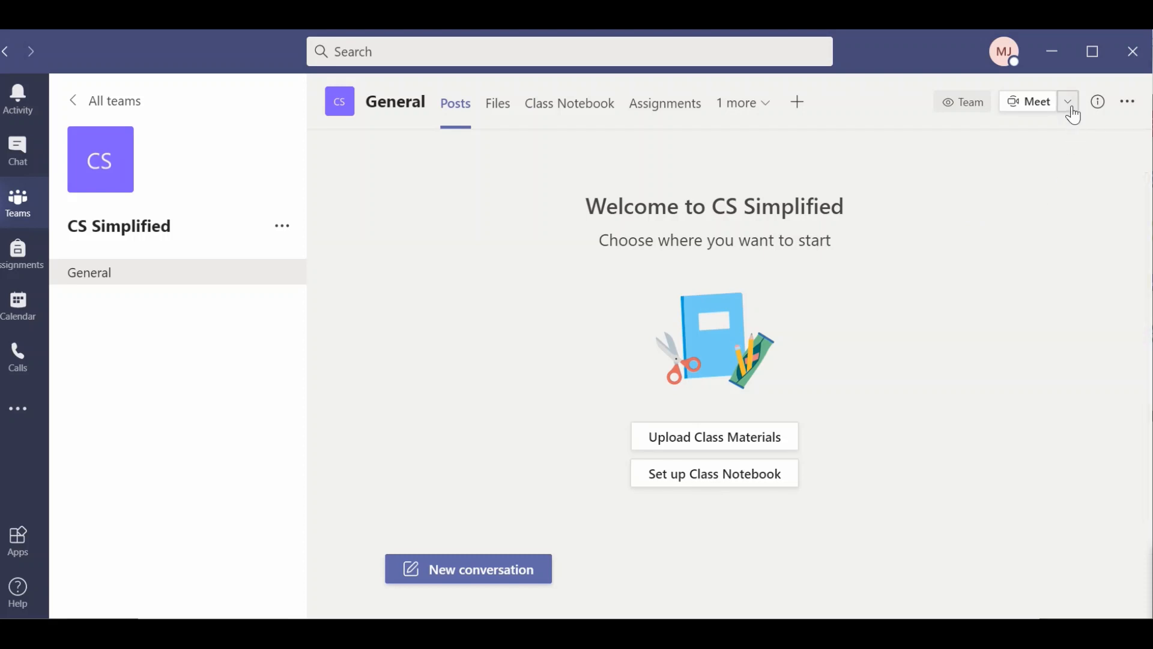
Step: Choose Schedule a meeting from the Meet dropdown in the General channel
{"action": "left_click", "coordinate": [1068, 101]}
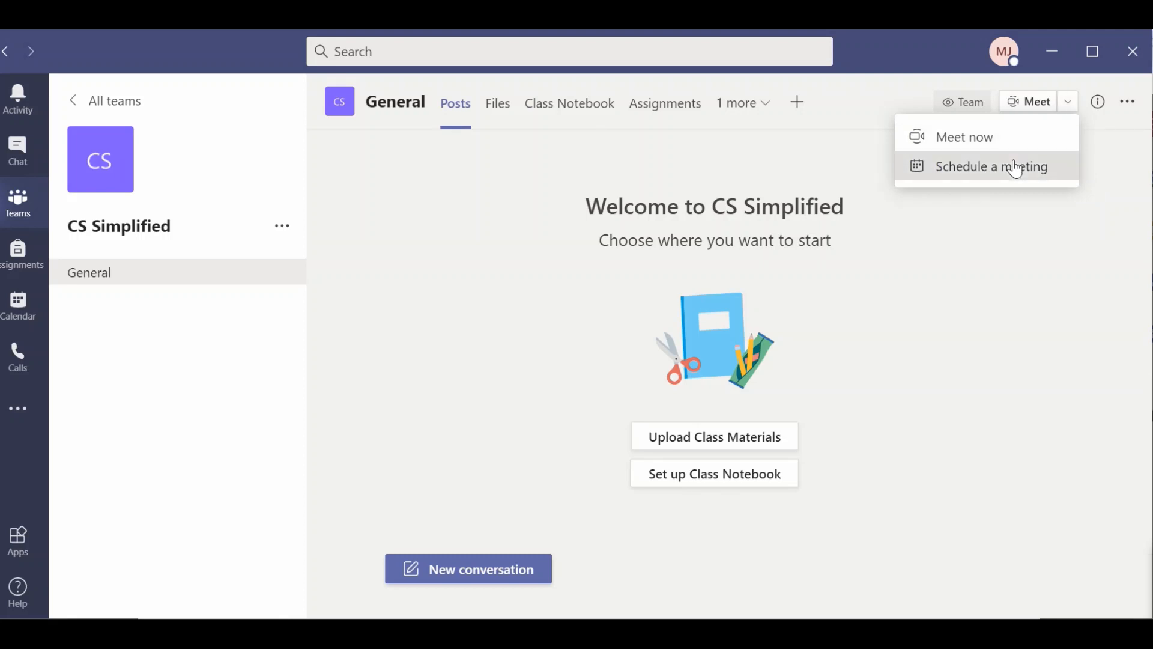
{"action": "left_click", "coordinate": [990, 166]}
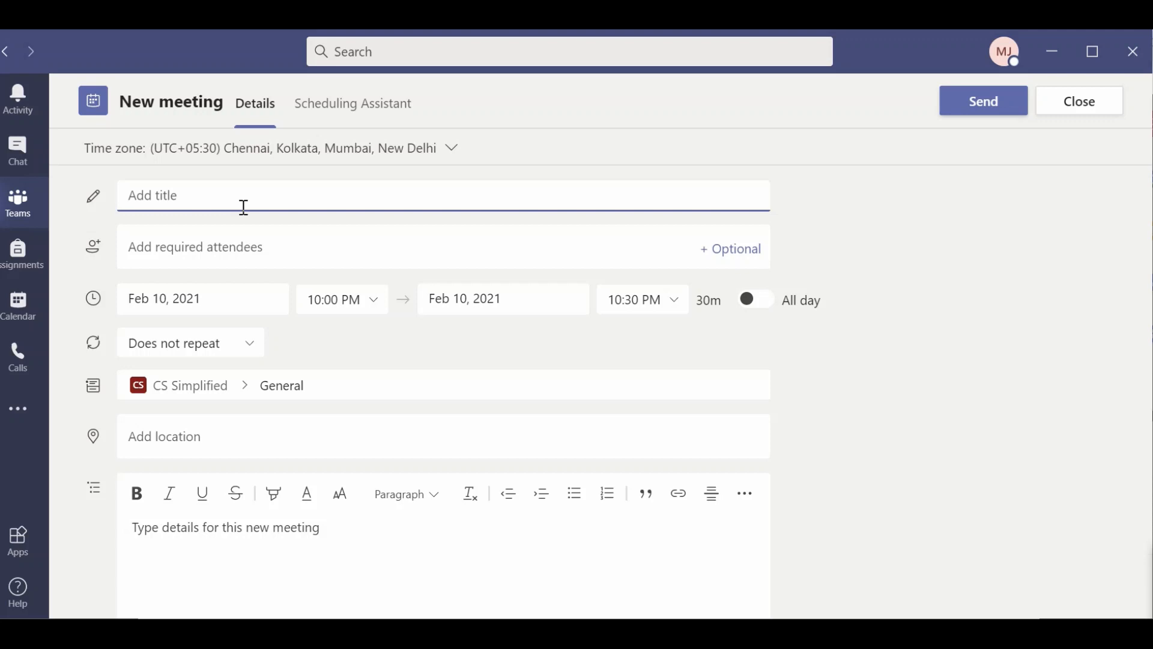
Step: Title the meeting 'Doubt Solving Session' and set its date to February 15, 2021
{"action": "type", "text": "Doubt Solv"}
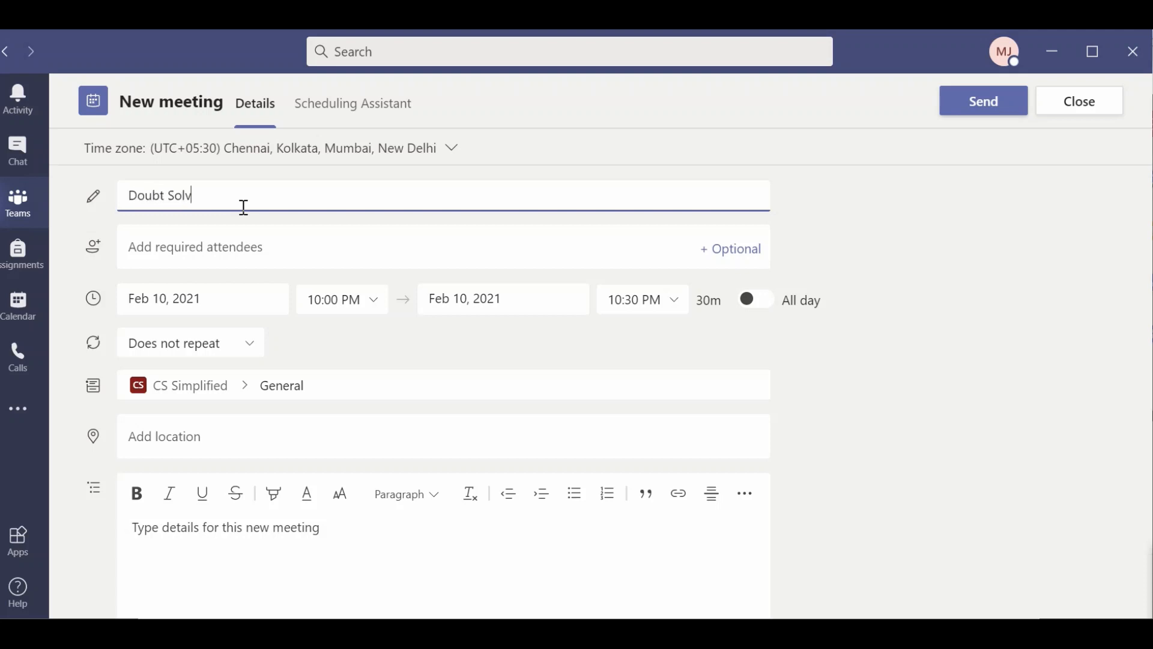
{"action": "type", "text": "ing Sess"}
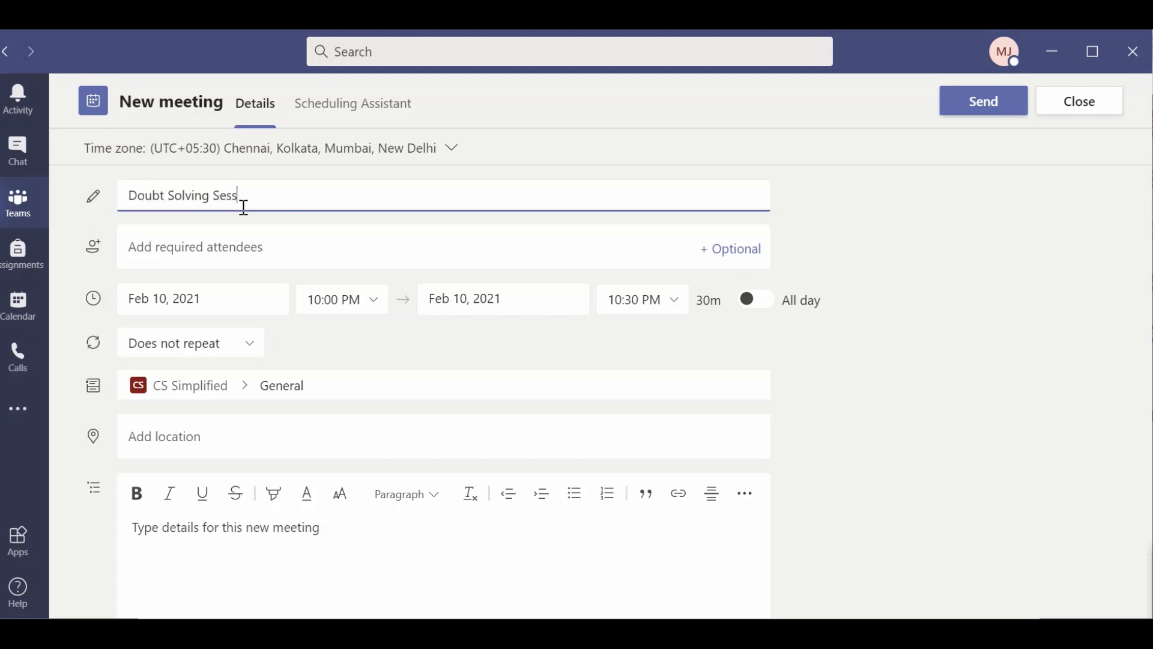
{"action": "type", "text": "ion"}
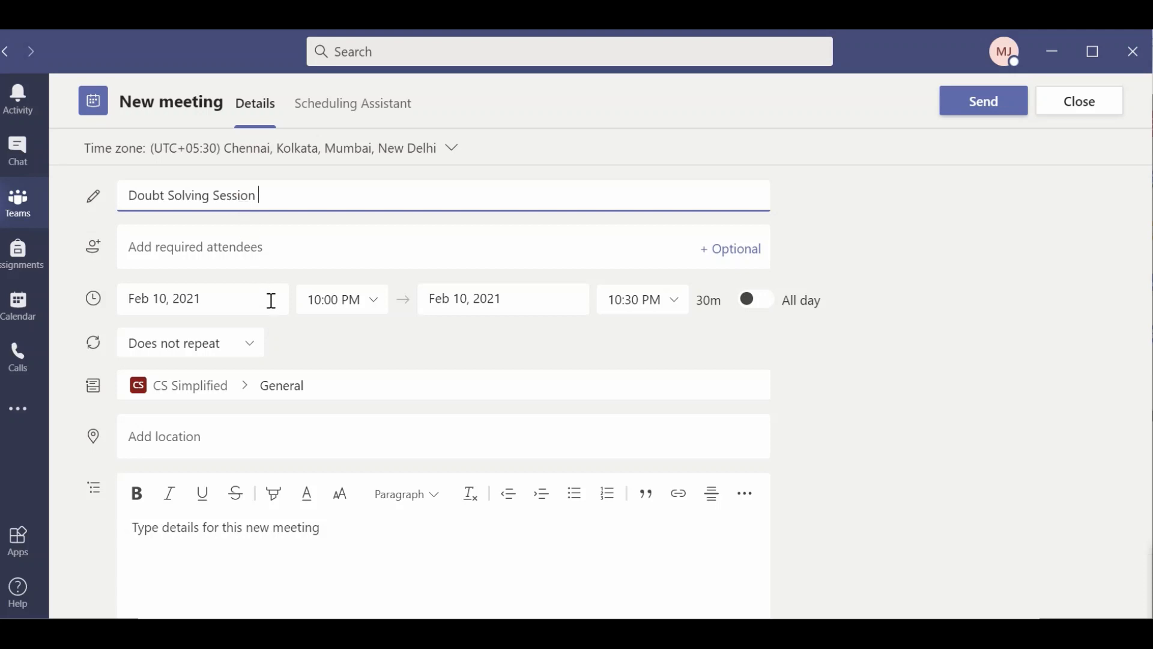
{"action": "left_click", "coordinate": [180, 298]}
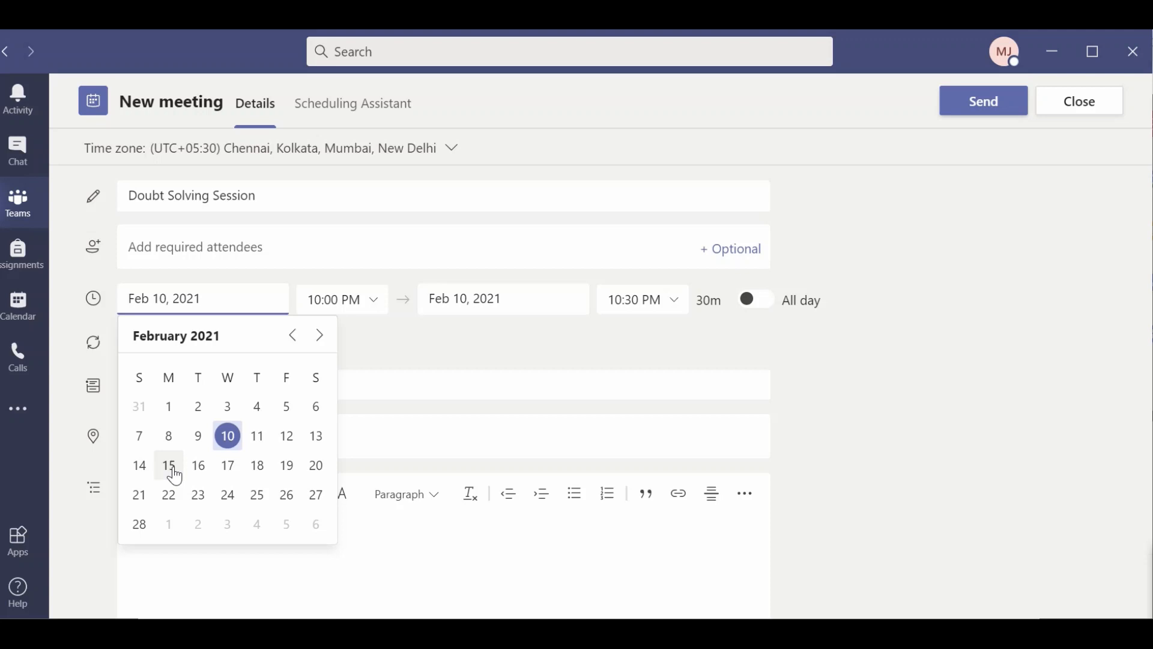
{"action": "left_click", "coordinate": [168, 466]}
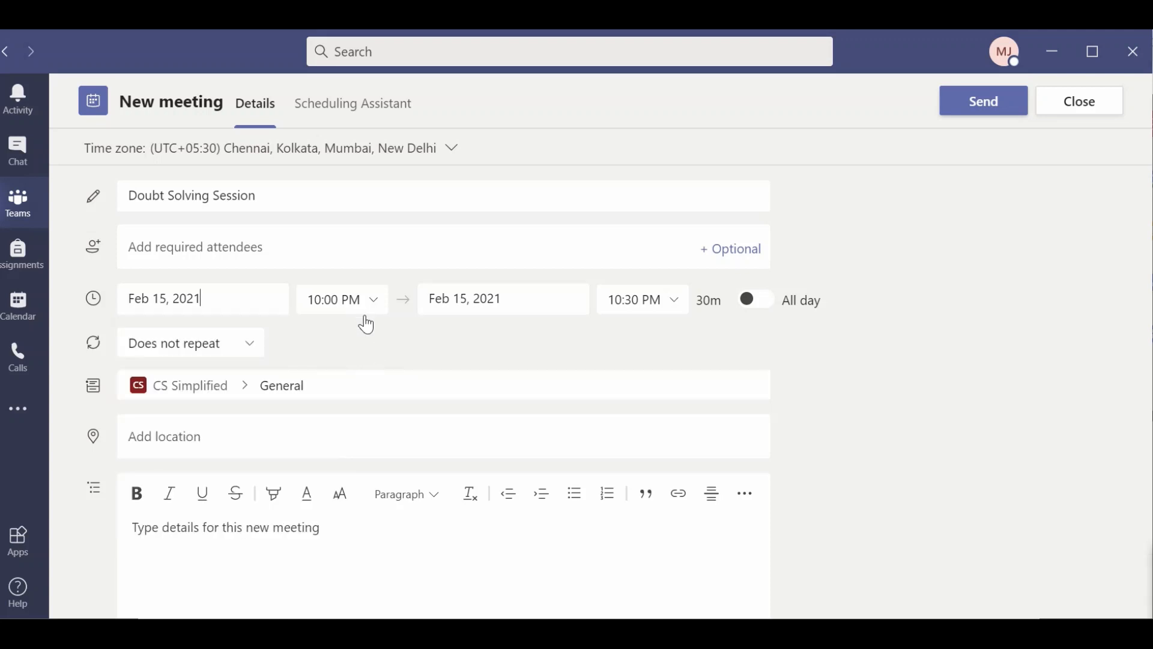
Step: Set the meeting time to 10:00–11:00 AM and send it
{"action": "left_click", "coordinate": [372, 299]}
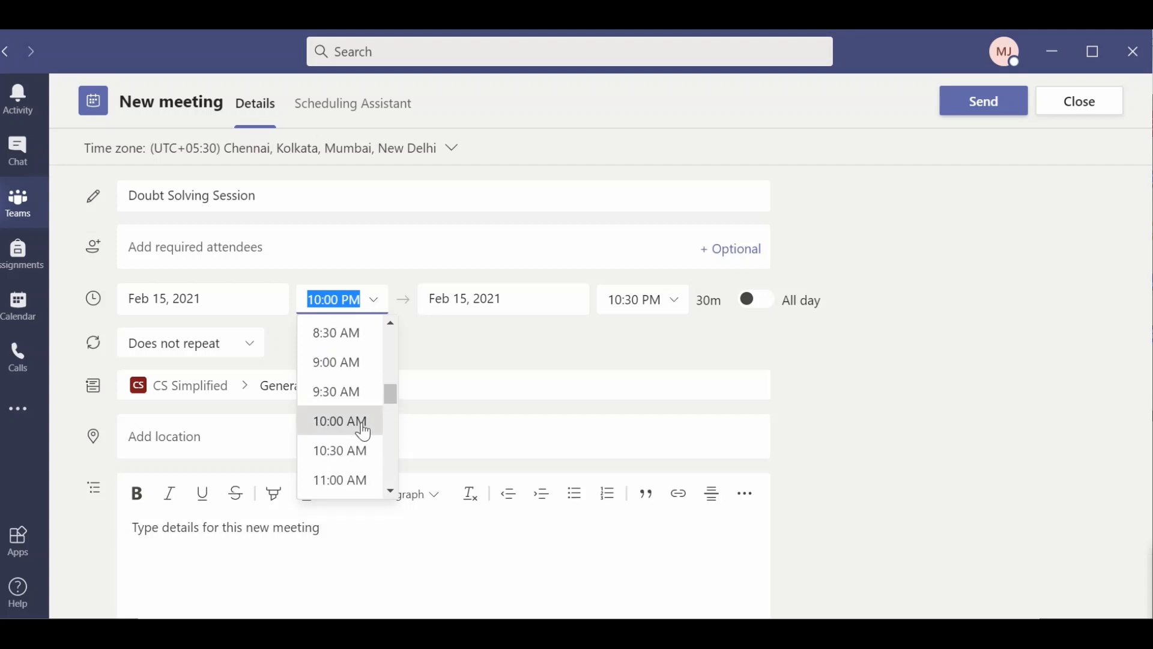
{"action": "left_click", "coordinate": [339, 421]}
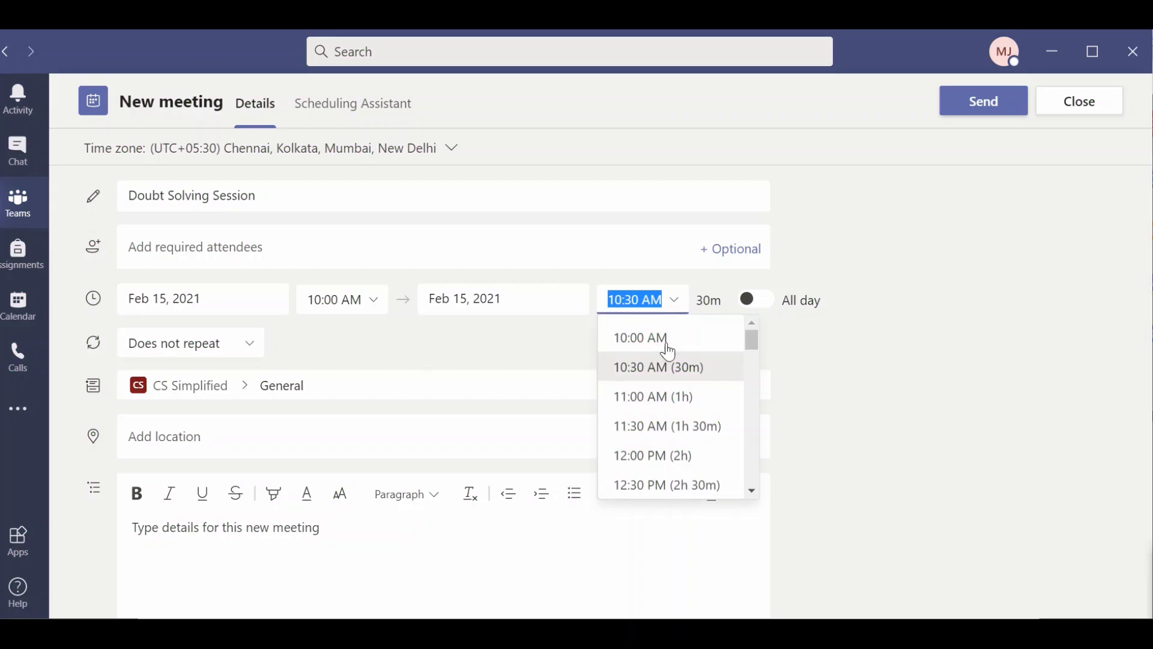
{"action": "left_click", "coordinate": [652, 396]}
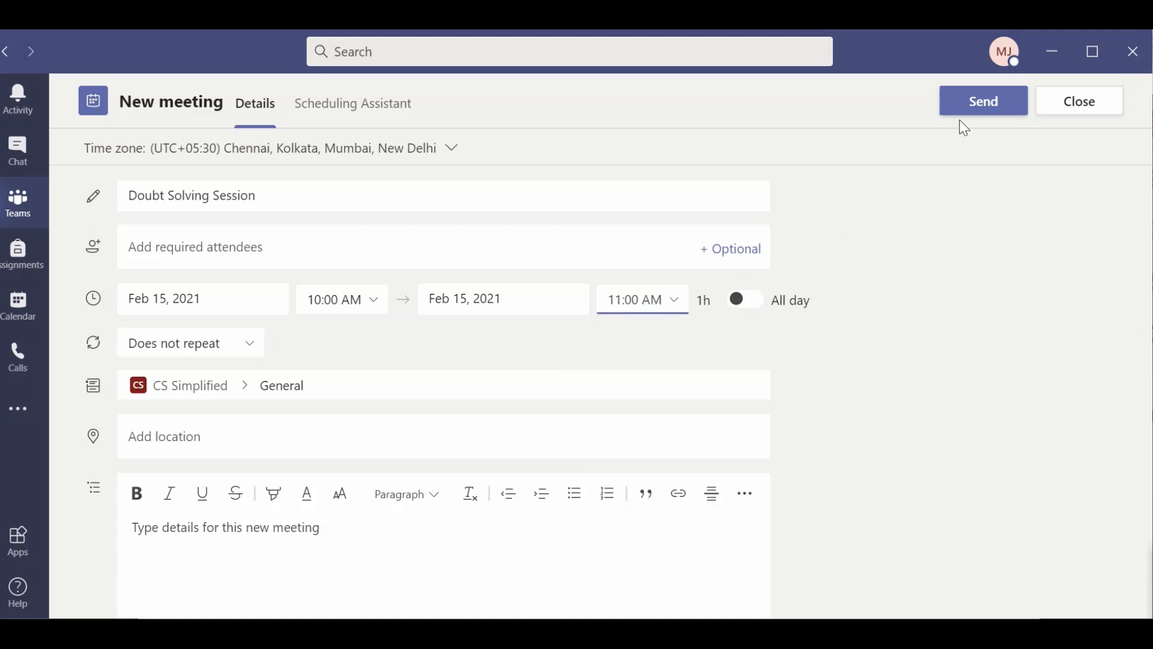
{"action": "left_click", "coordinate": [983, 101]}
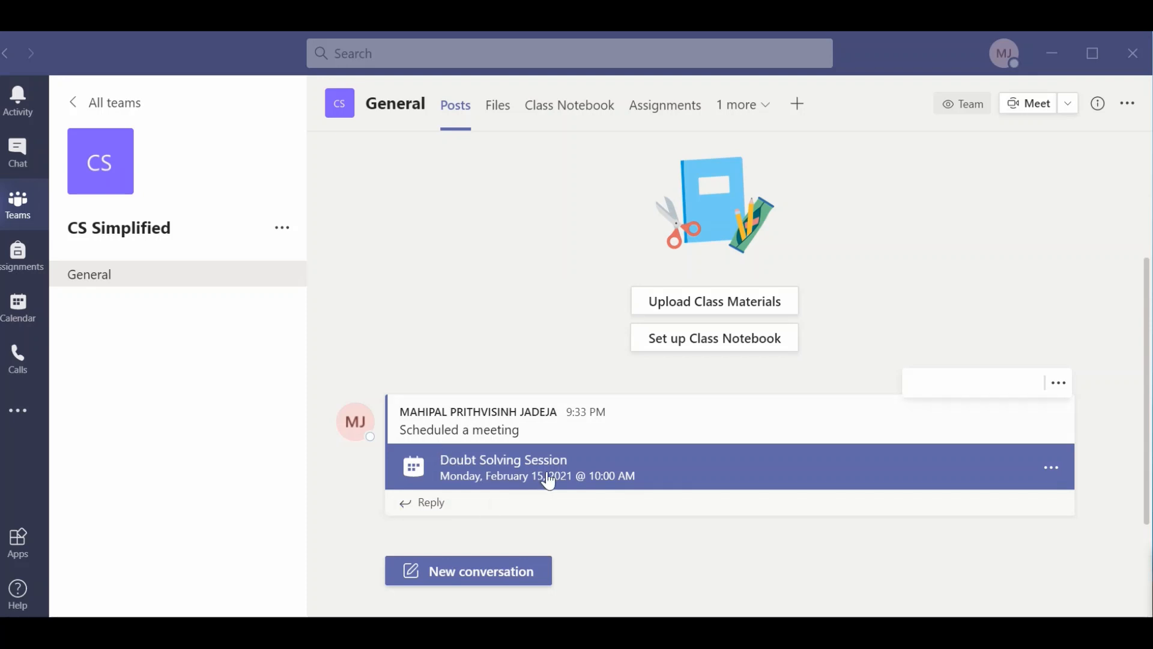
{"action": "mouse_move", "coordinate": [489, 474]}
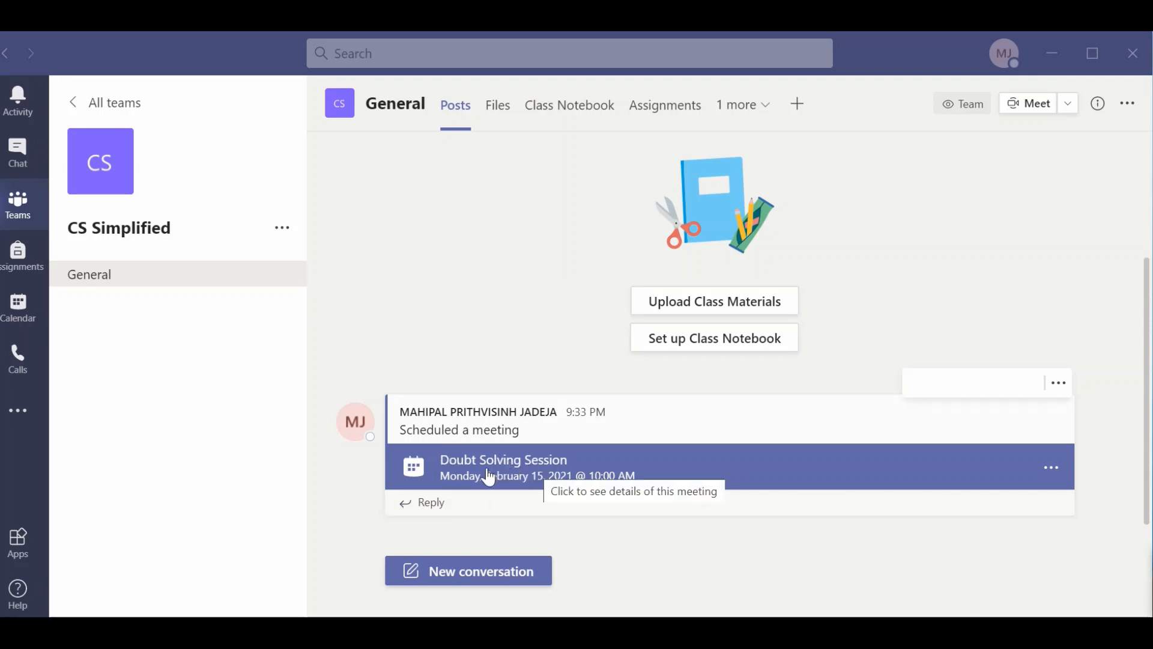
Step: Open the Doubt Solving Session post's details and its Meeting options page
{"action": "left_click", "coordinate": [502, 466]}
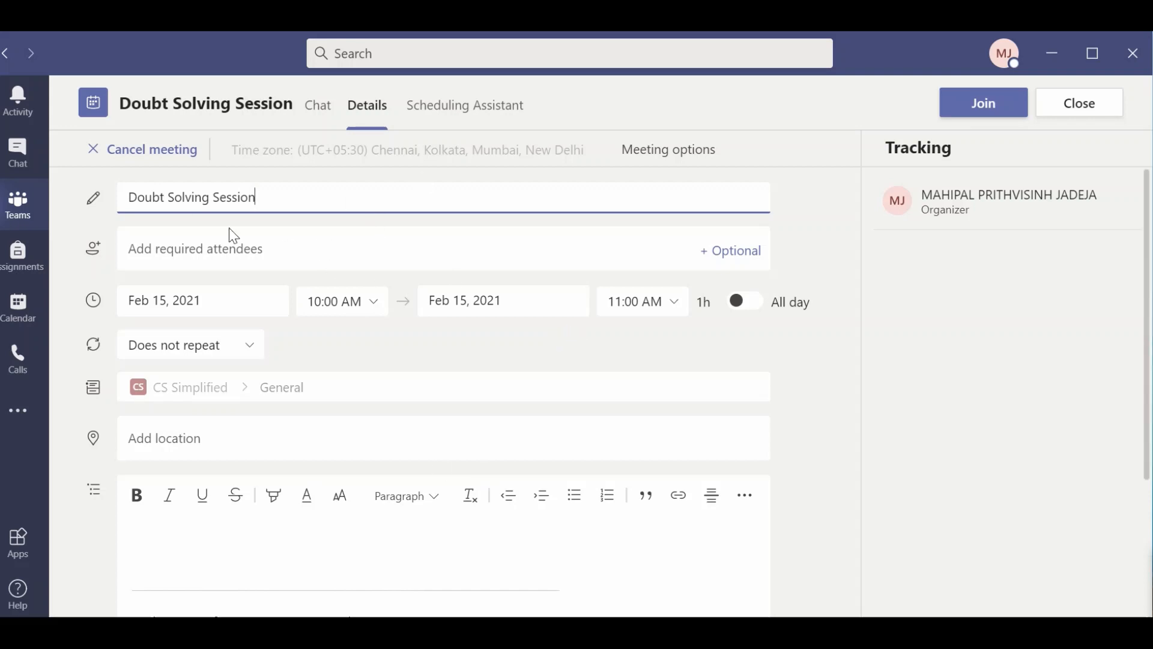
{"action": "mouse_move", "coordinate": [489, 358]}
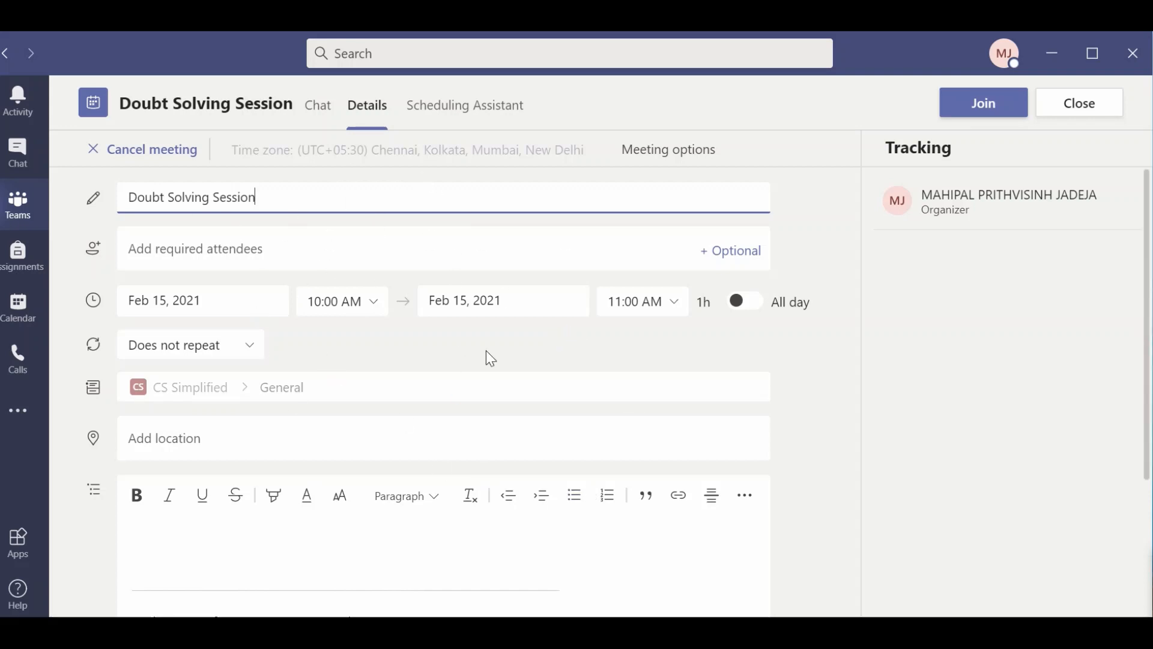
{"action": "mouse_move", "coordinate": [666, 178]}
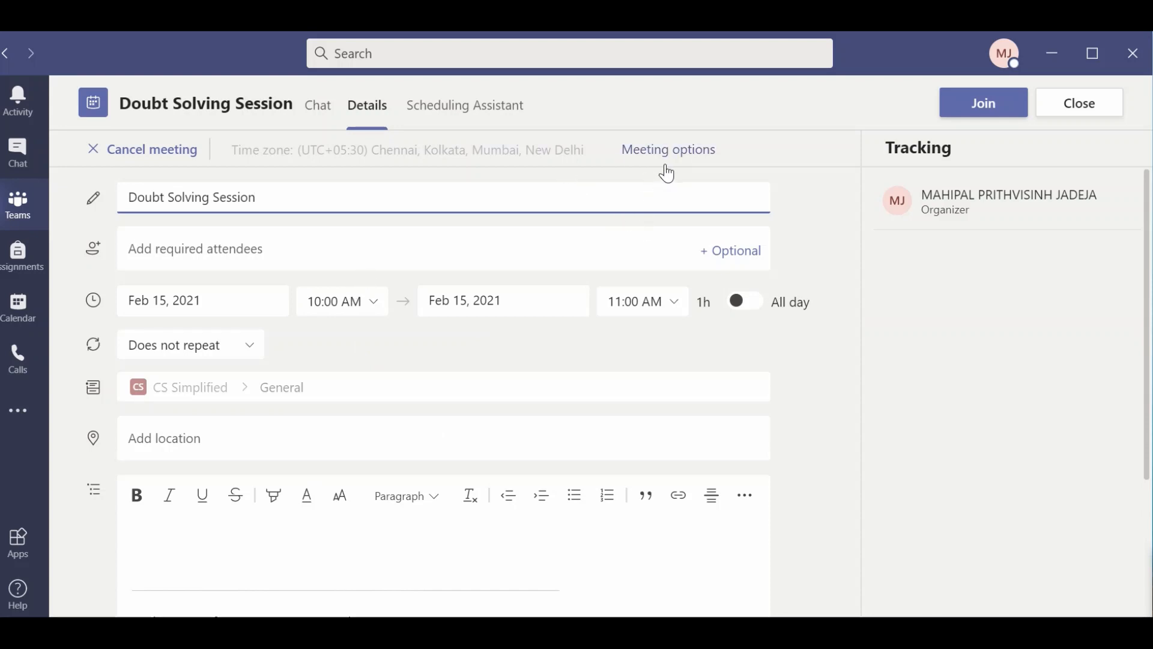
{"action": "mouse_move", "coordinate": [675, 157]}
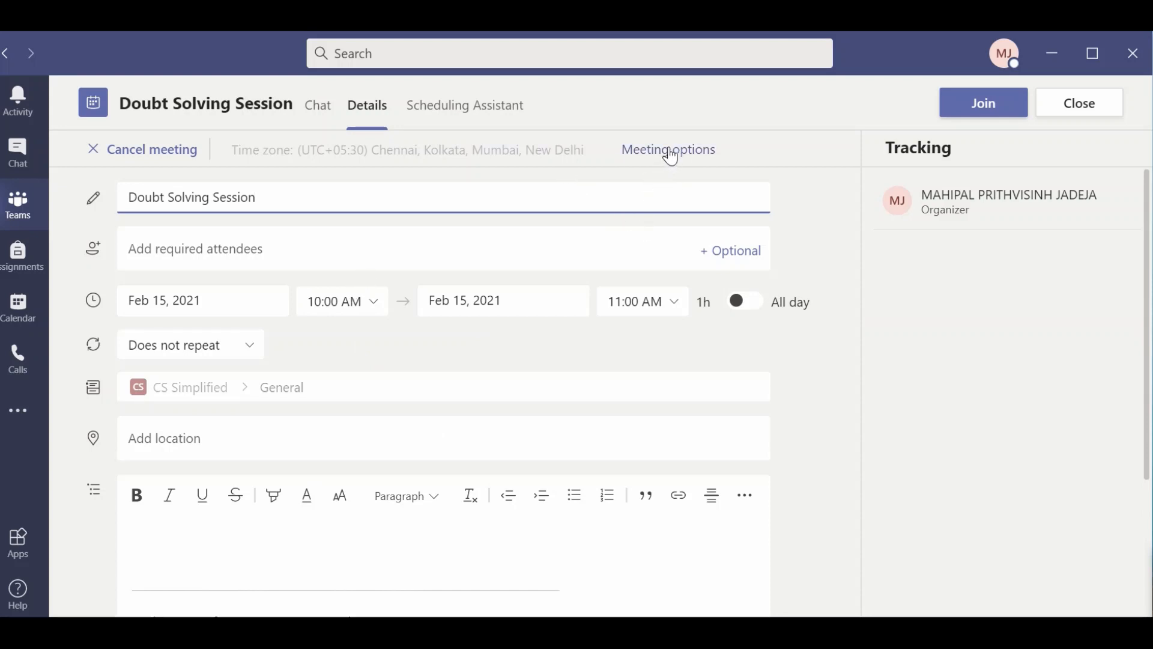
{"action": "left_click", "coordinate": [668, 149]}
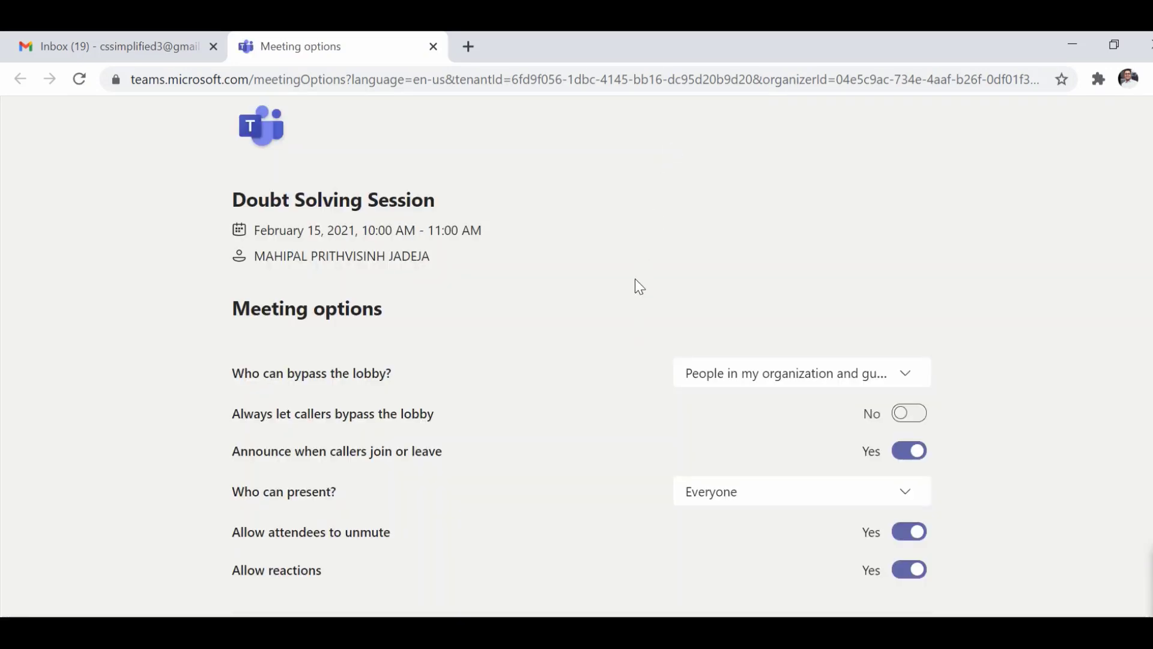
{"action": "mouse_move", "coordinate": [362, 426]}
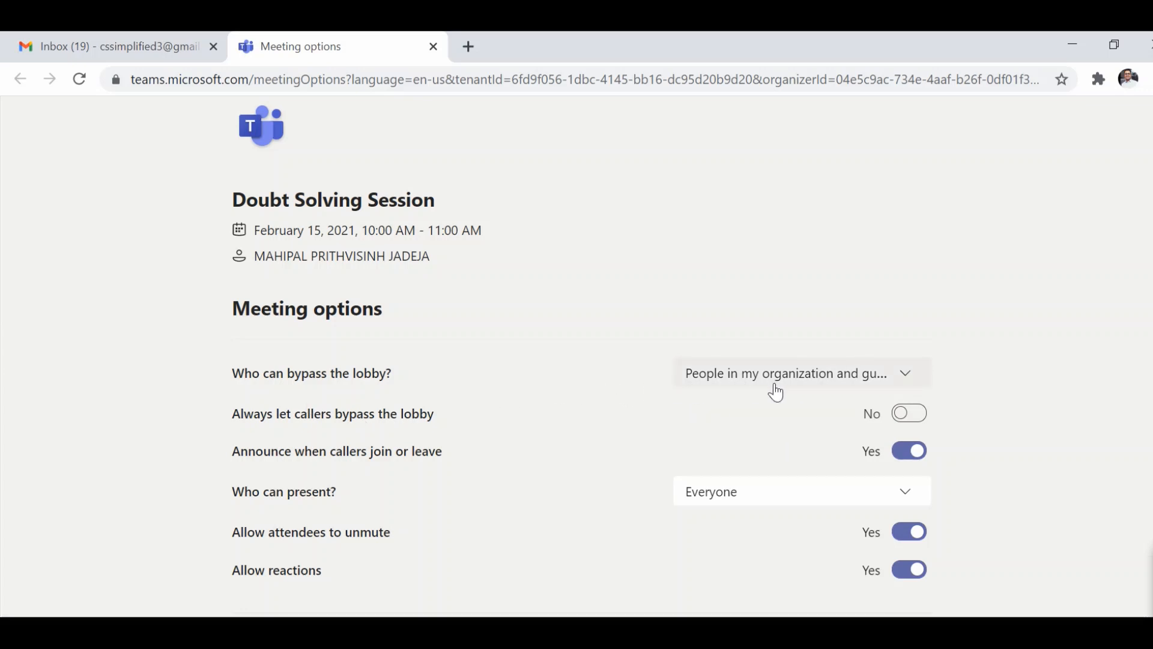
Step: Set lobby bypass to Everyone and confirm presenters remain Everyone
{"action": "left_click", "coordinate": [801, 373]}
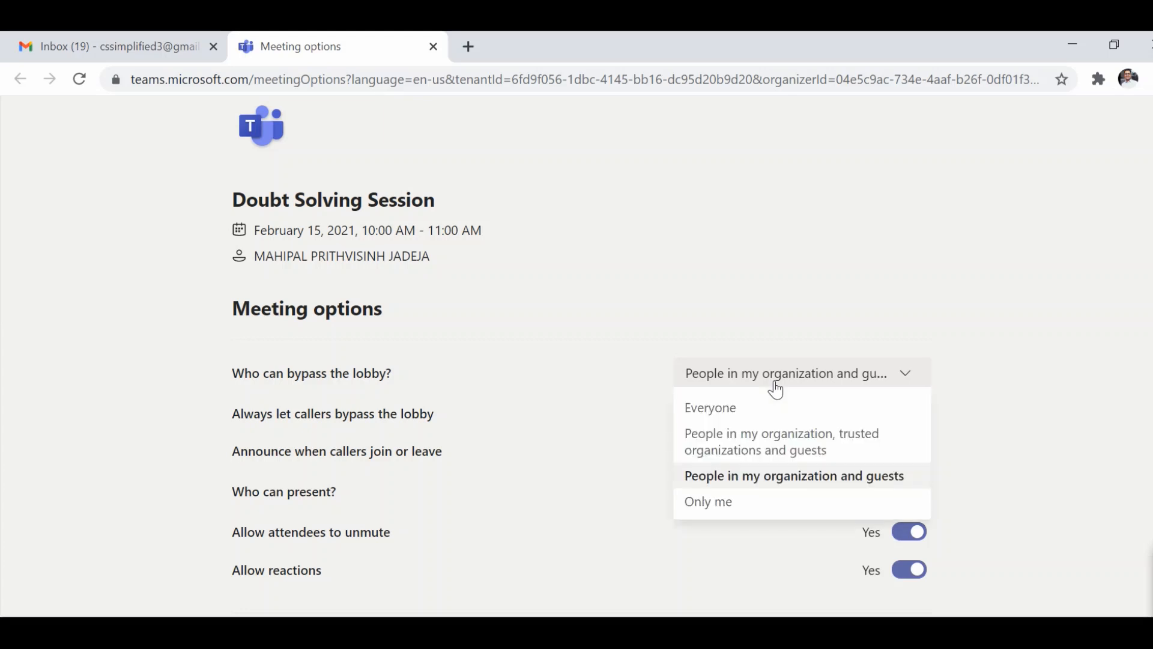
{"action": "mouse_move", "coordinate": [768, 410]}
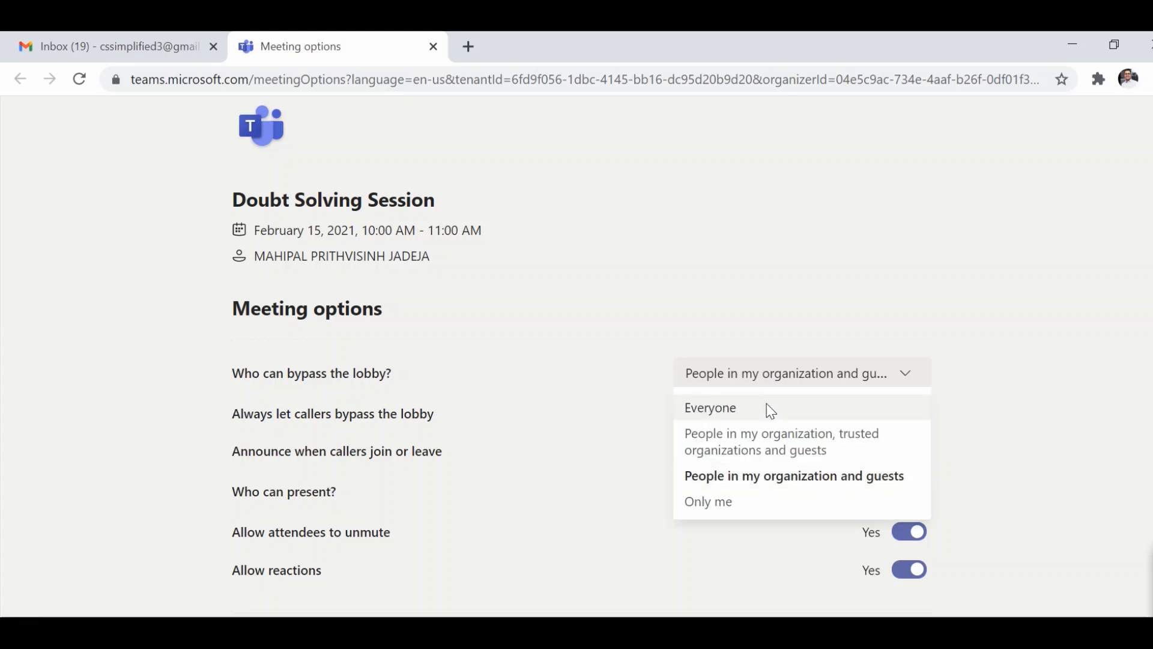
{"action": "left_click", "coordinate": [710, 408]}
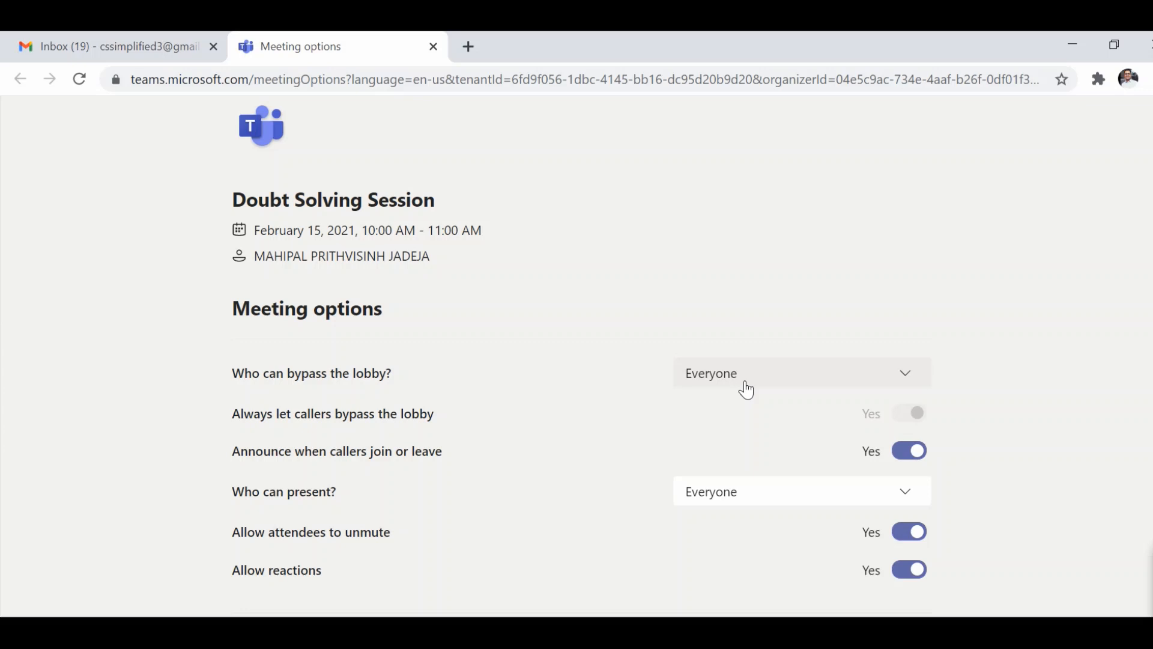
{"action": "mouse_move", "coordinate": [725, 513]}
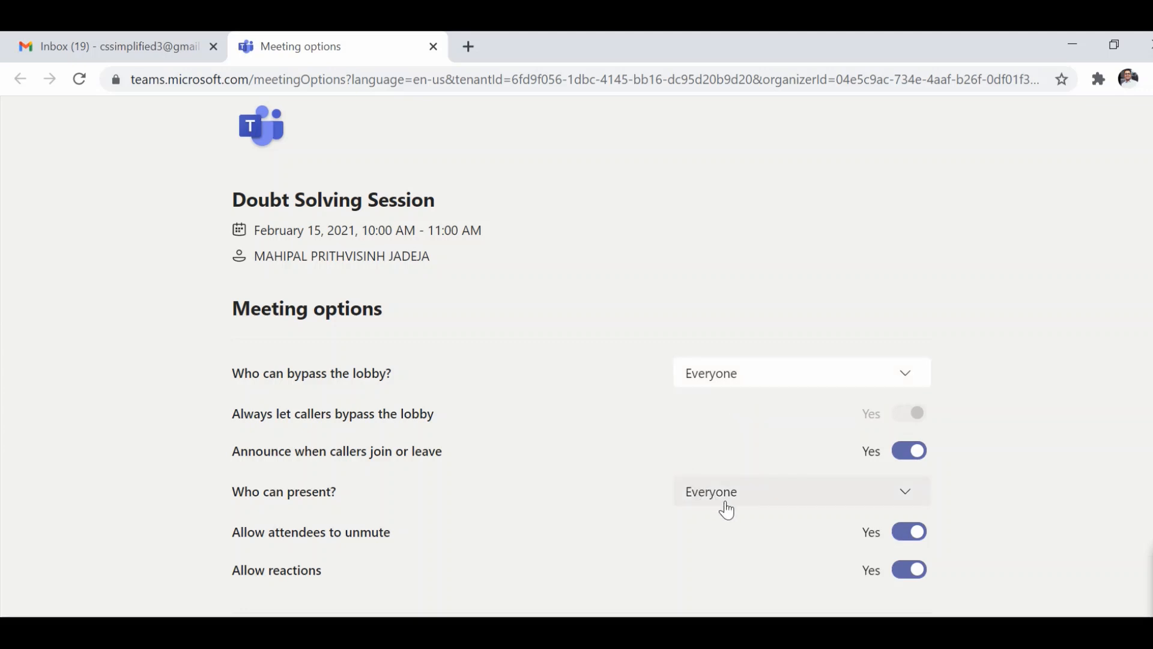
{"action": "mouse_move", "coordinate": [729, 510]}
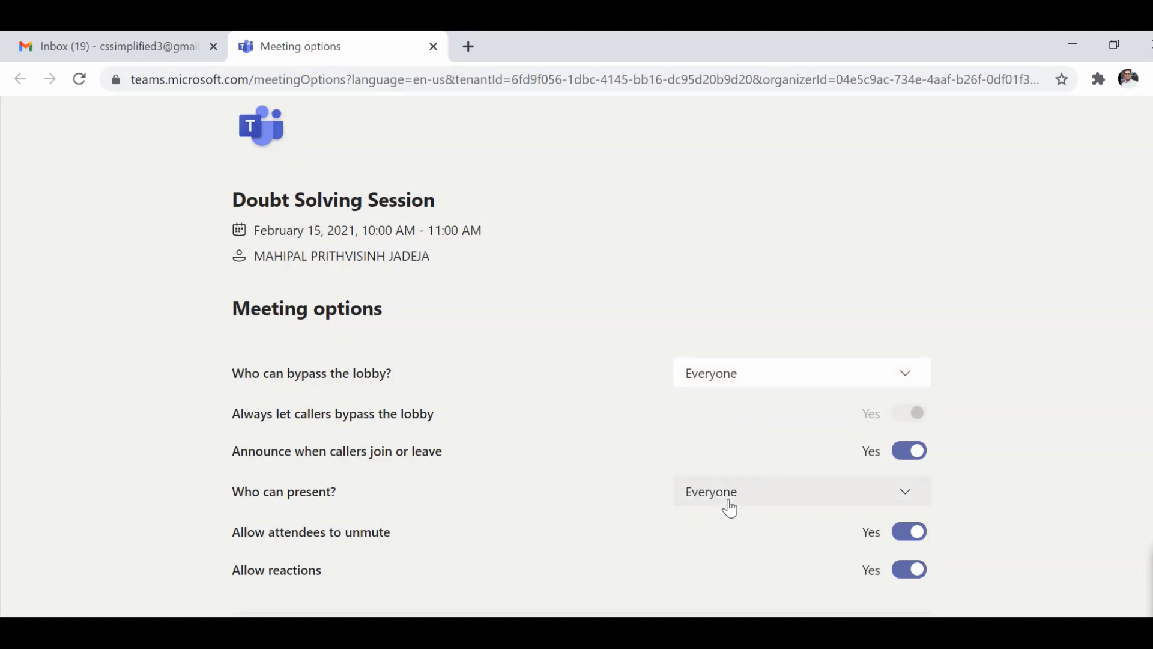
{"action": "left_click", "coordinate": [801, 491]}
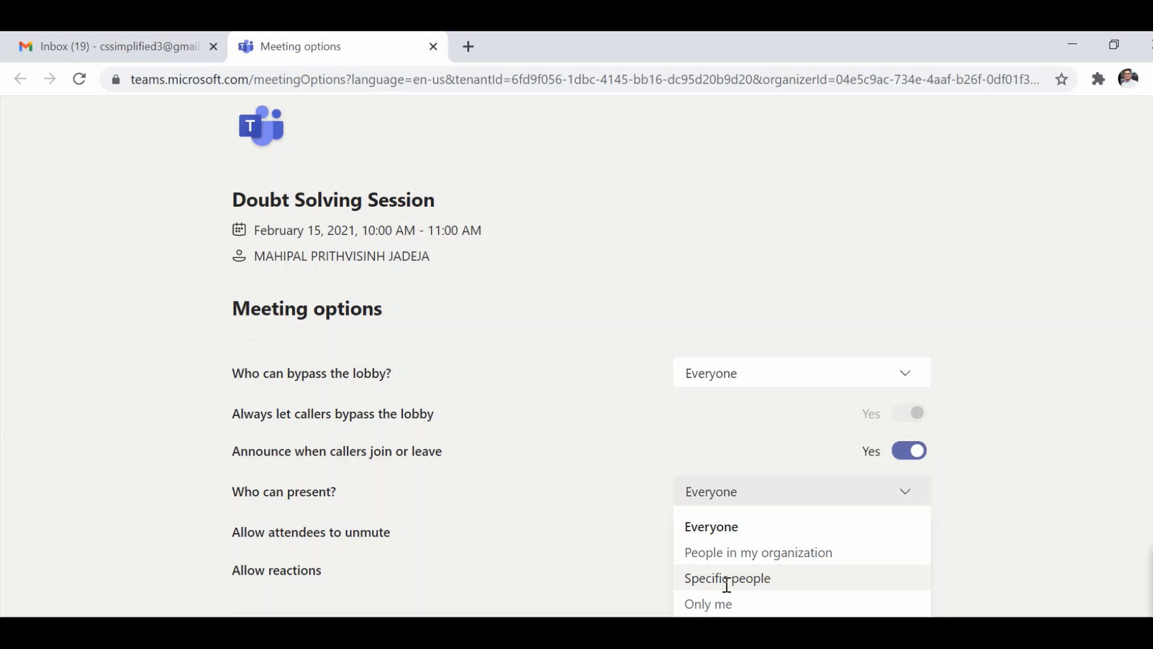
{"action": "mouse_move", "coordinate": [722, 570]}
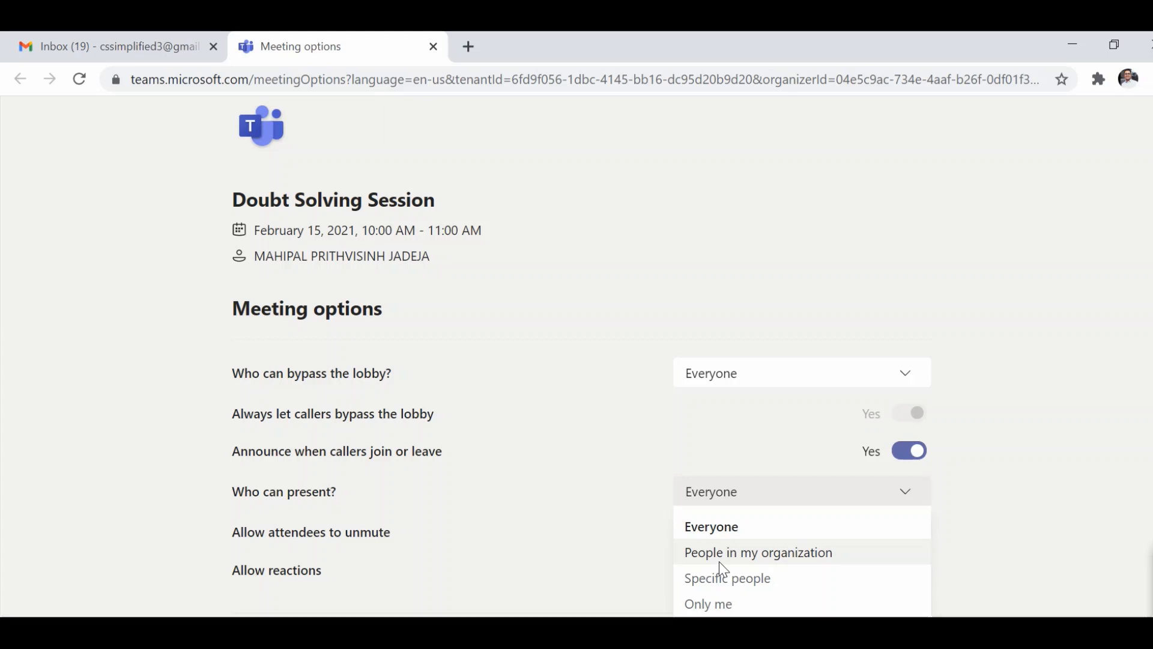
{"action": "mouse_move", "coordinate": [718, 570]}
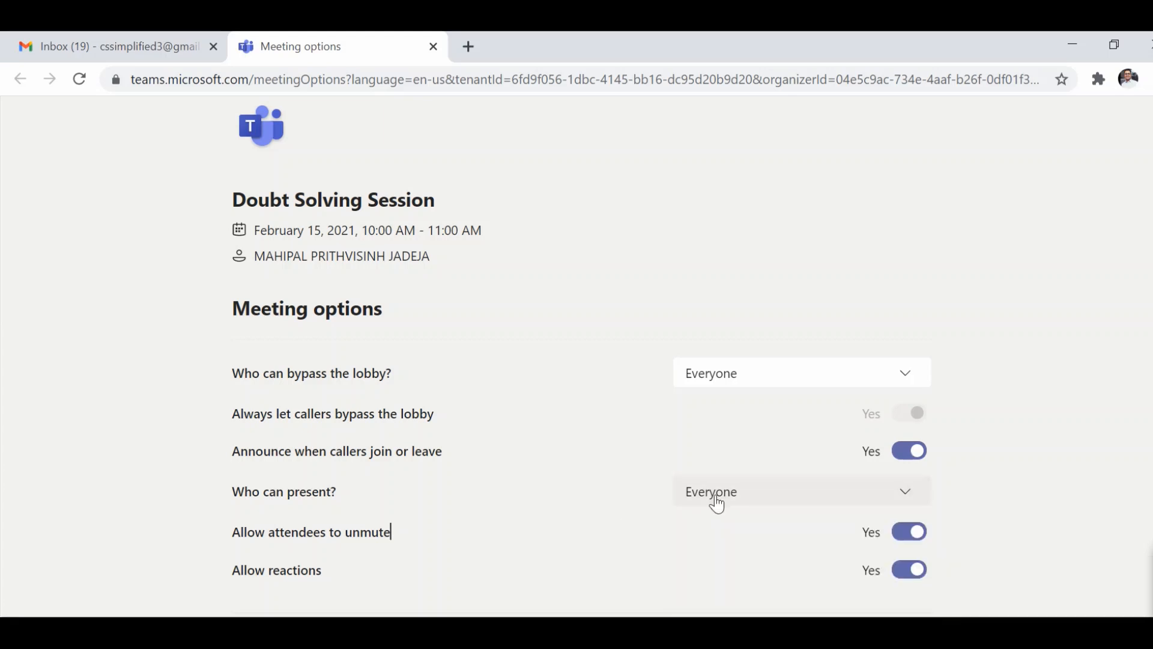
{"action": "mouse_move", "coordinate": [842, 545]}
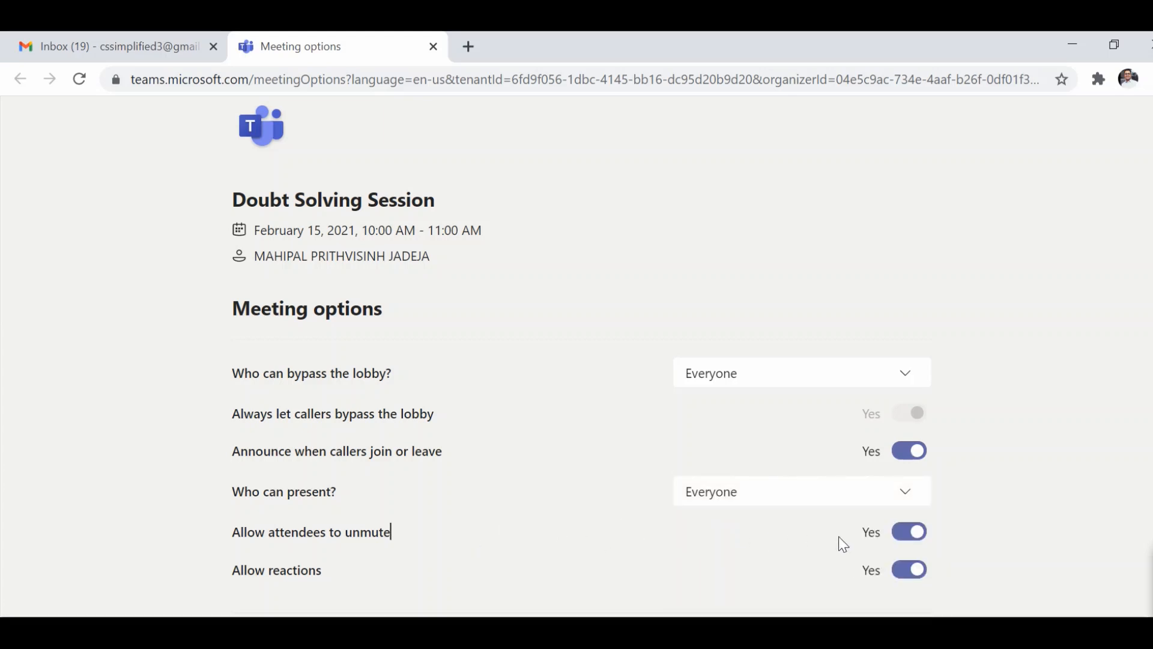
{"action": "mouse_move", "coordinate": [873, 553]}
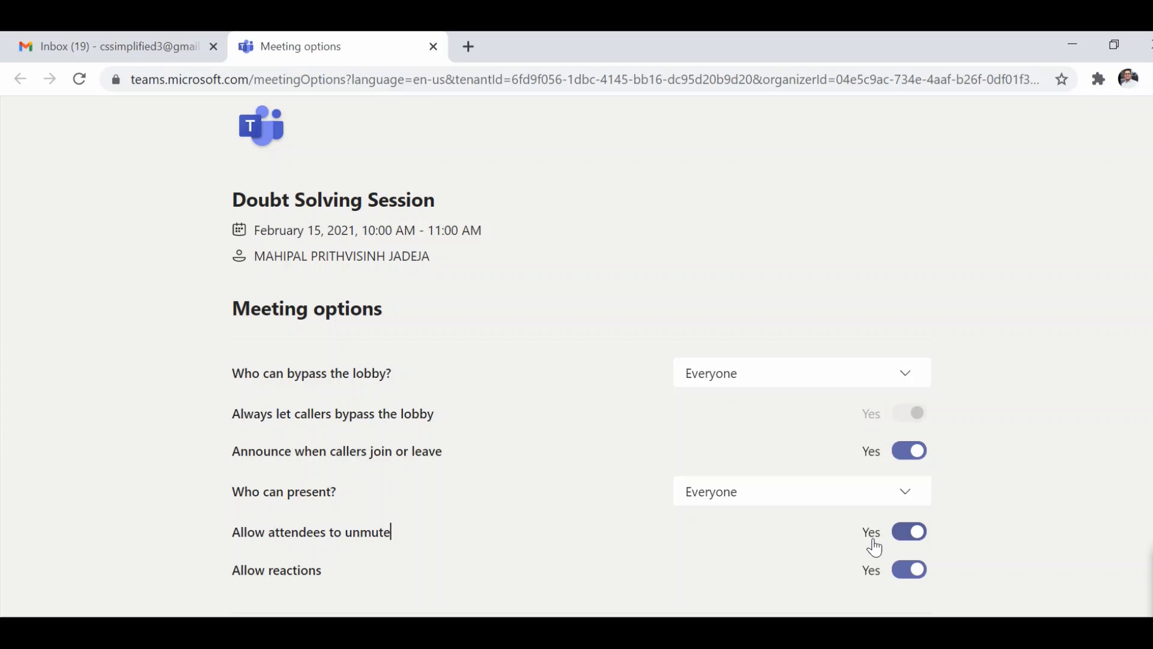
{"action": "mouse_move", "coordinate": [867, 607]}
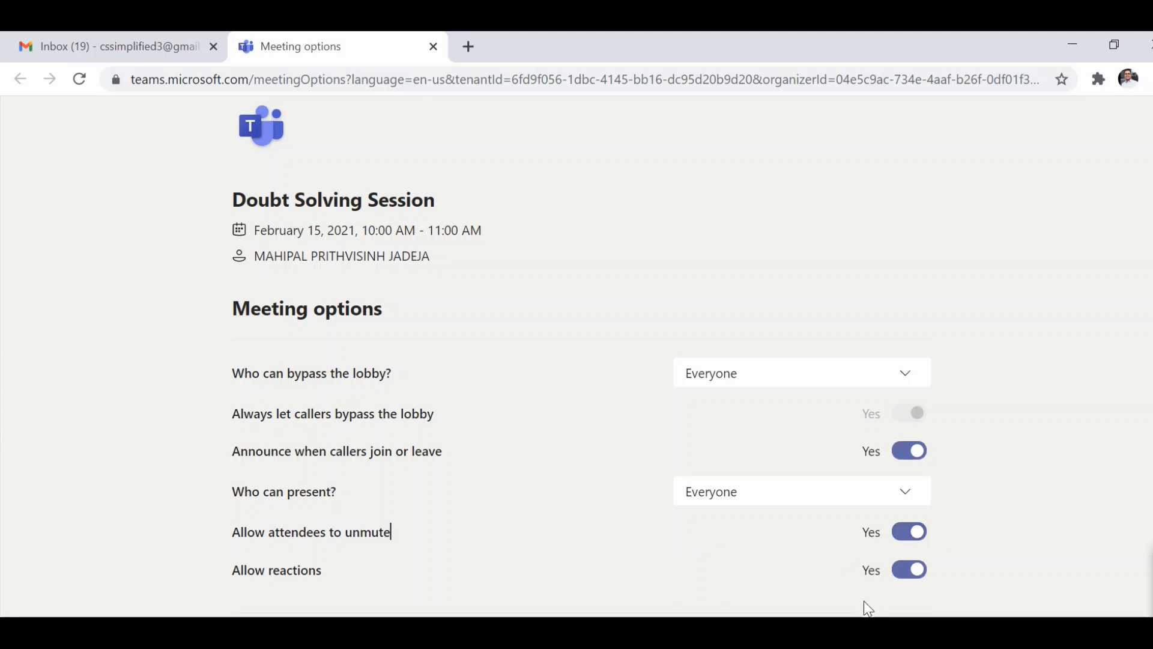
{"action": "scroll", "scroll_direction": "down", "scroll_amount": 3}
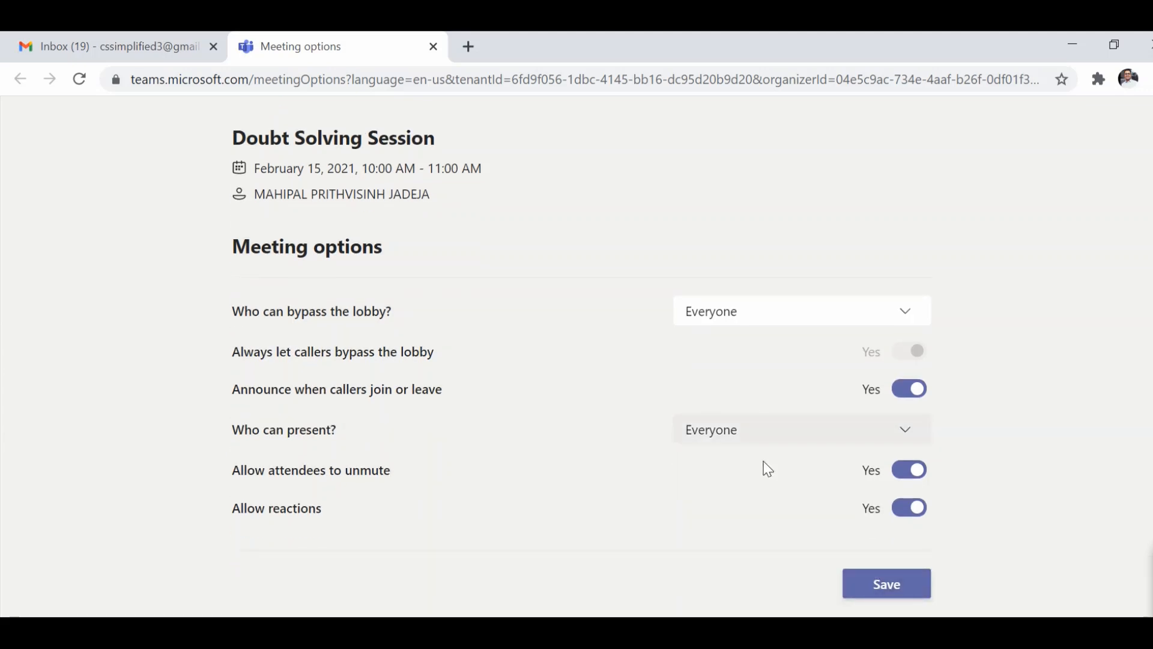
{"action": "mouse_move", "coordinate": [915, 582]}
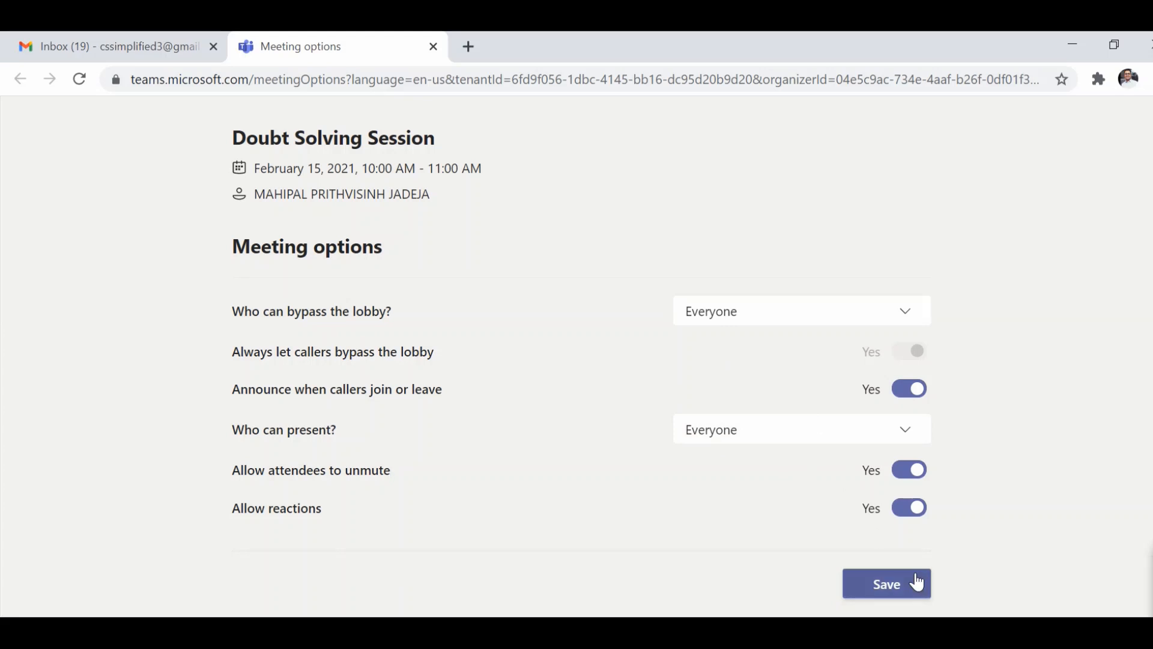
{"action": "left_click", "coordinate": [886, 583]}
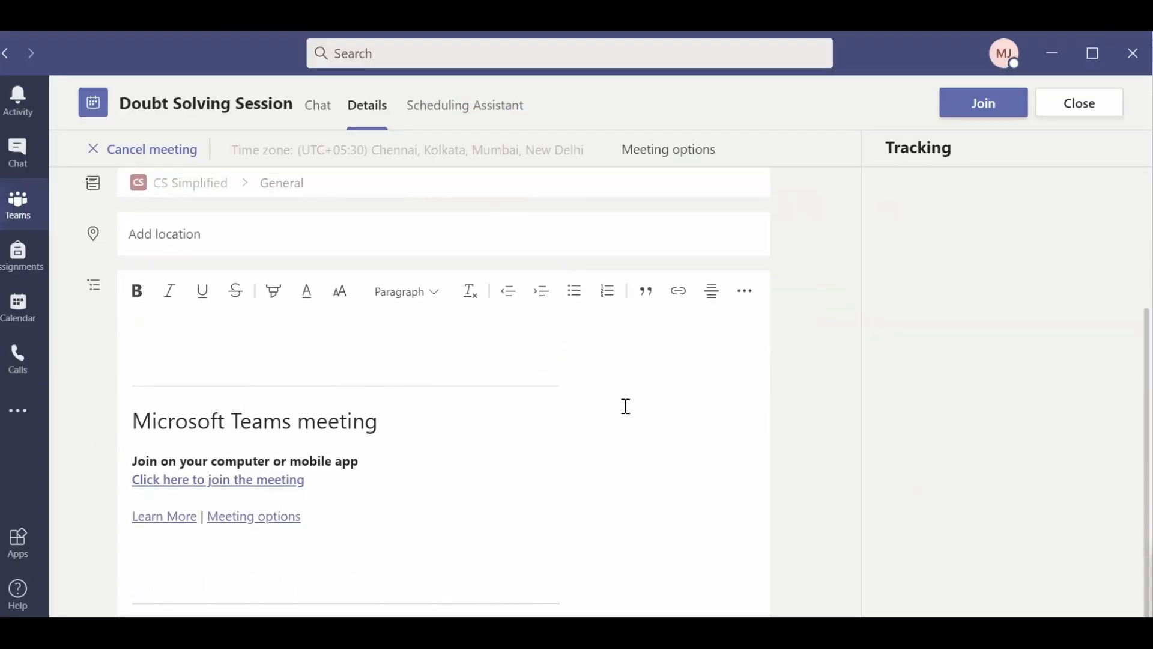
{"action": "mouse_move", "coordinate": [281, 502]}
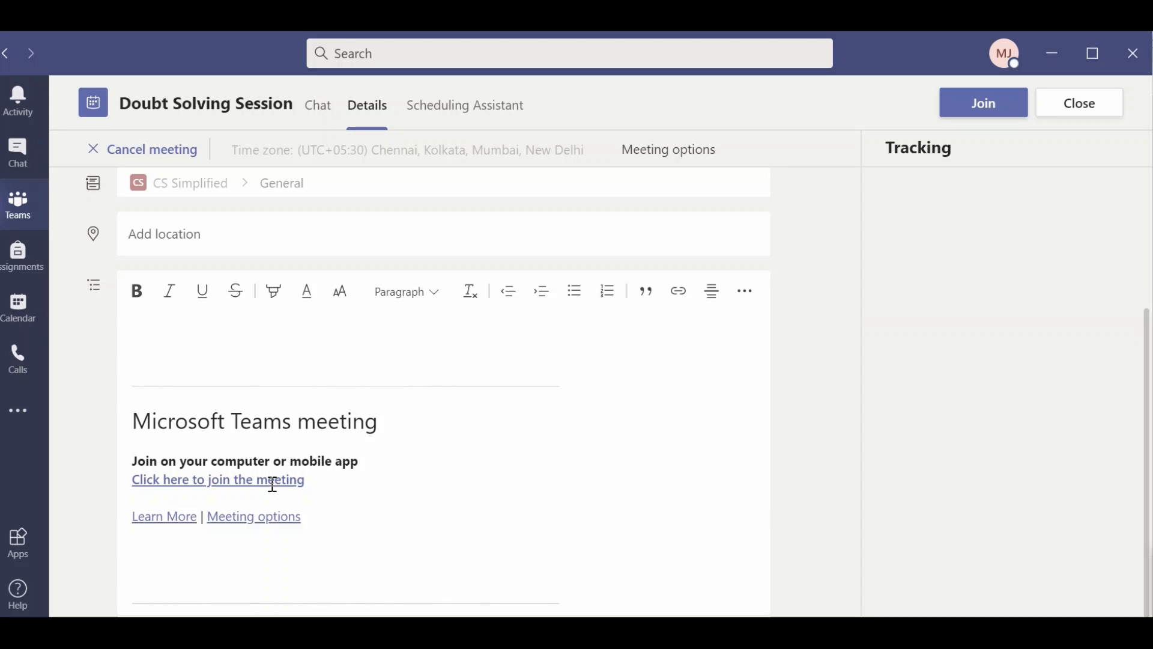
{"action": "mouse_move", "coordinate": [224, 484]}
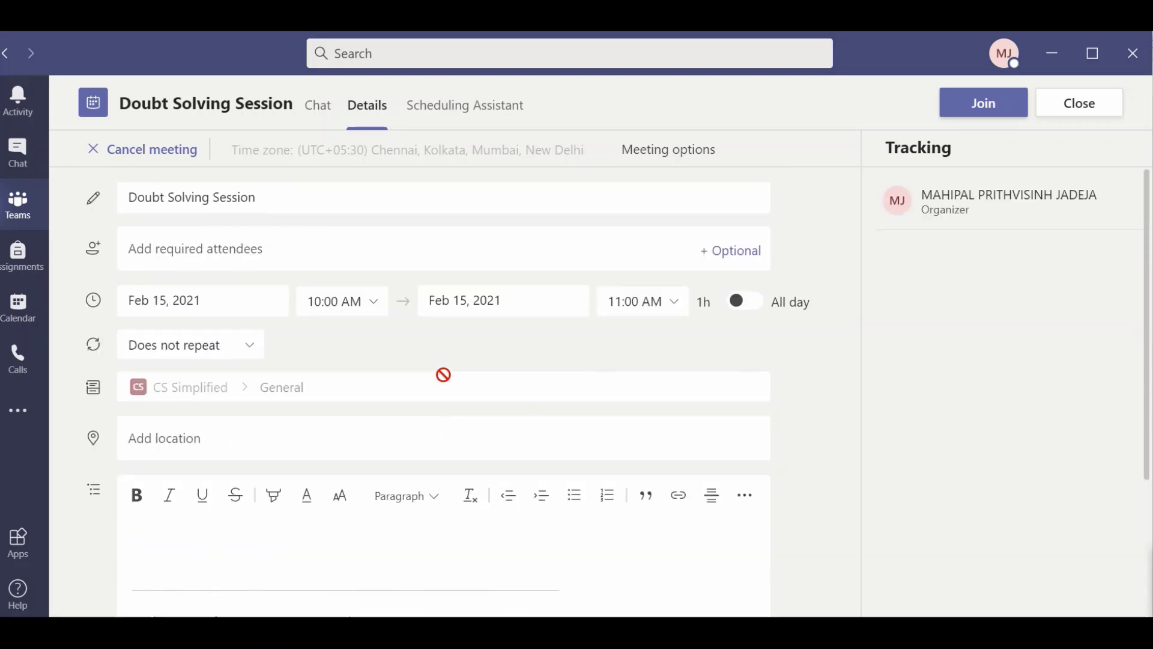
Step: Copy the 'Click here to join the meeting' link for the Doubt Solving Session
{"action": "scroll", "scroll_direction": "down", "scroll_amount": 3}
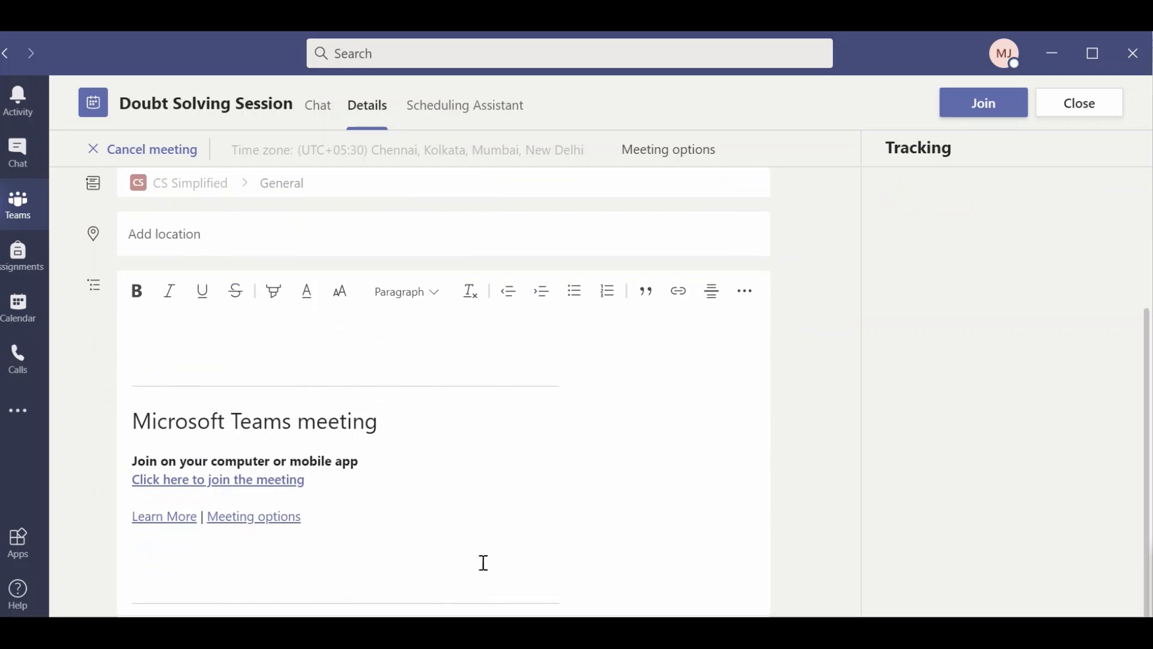
{"action": "mouse_move", "coordinate": [272, 470]}
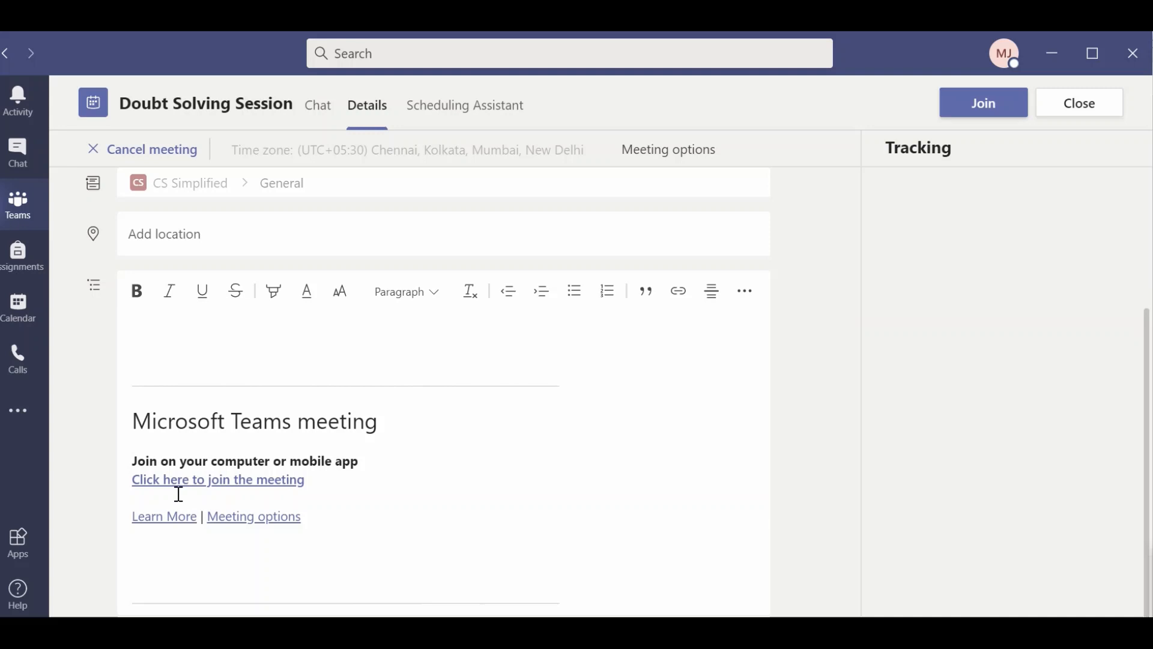
{"action": "mouse_move", "coordinate": [266, 481]}
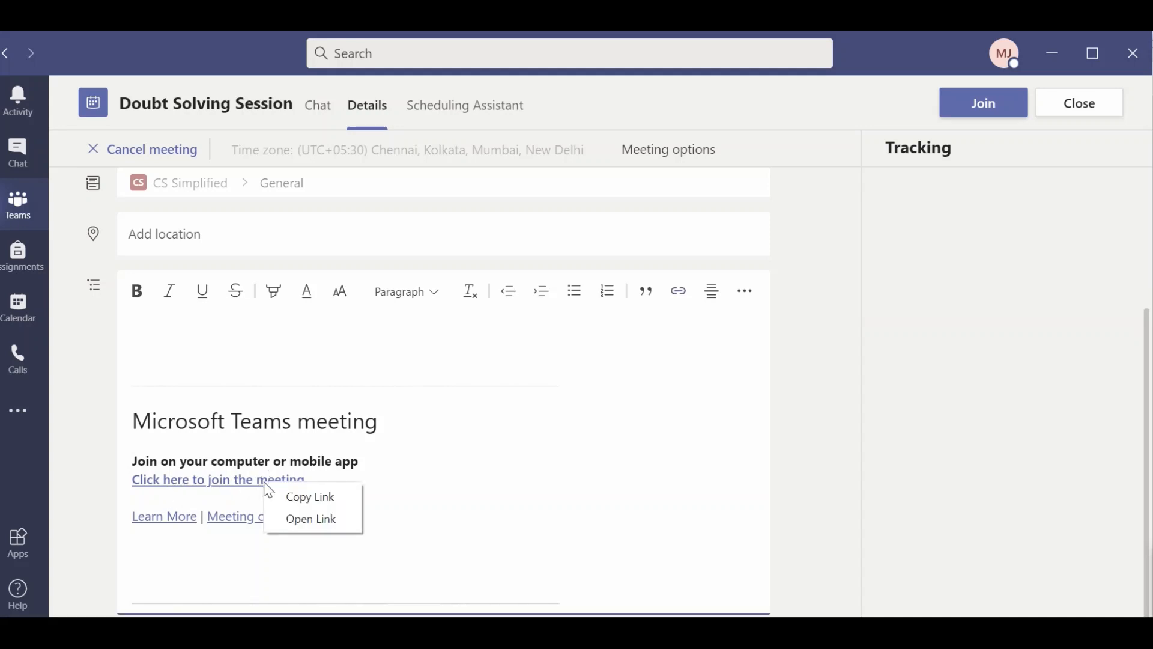
{"action": "mouse_move", "coordinate": [295, 503]}
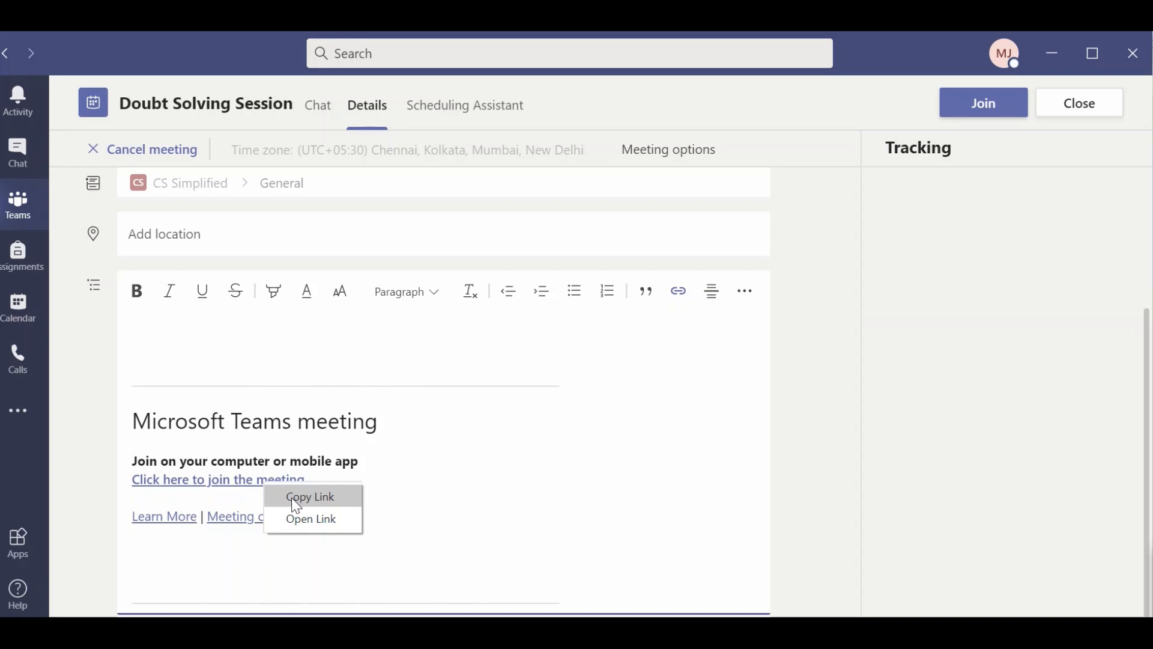
{"action": "left_click", "coordinate": [308, 496]}
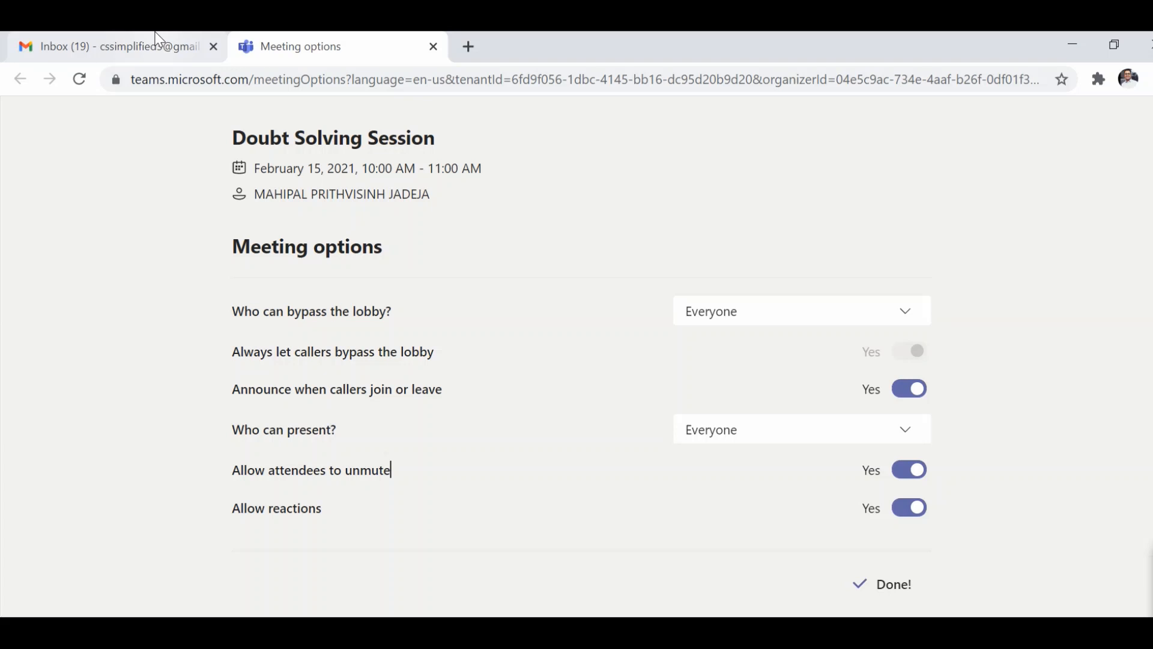
Step: Paste the Teams join link after 'Link for joining this session:' in the Gmail draft
{"action": "left_click", "coordinate": [108, 47]}
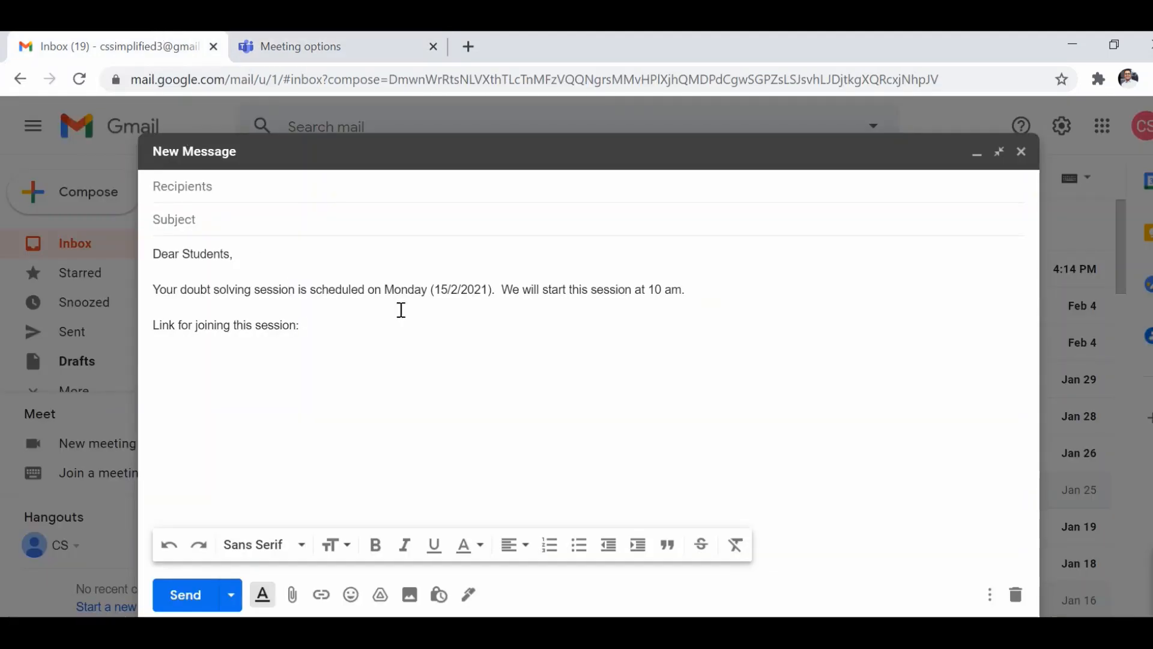
{"action": "mouse_move", "coordinate": [361, 333]}
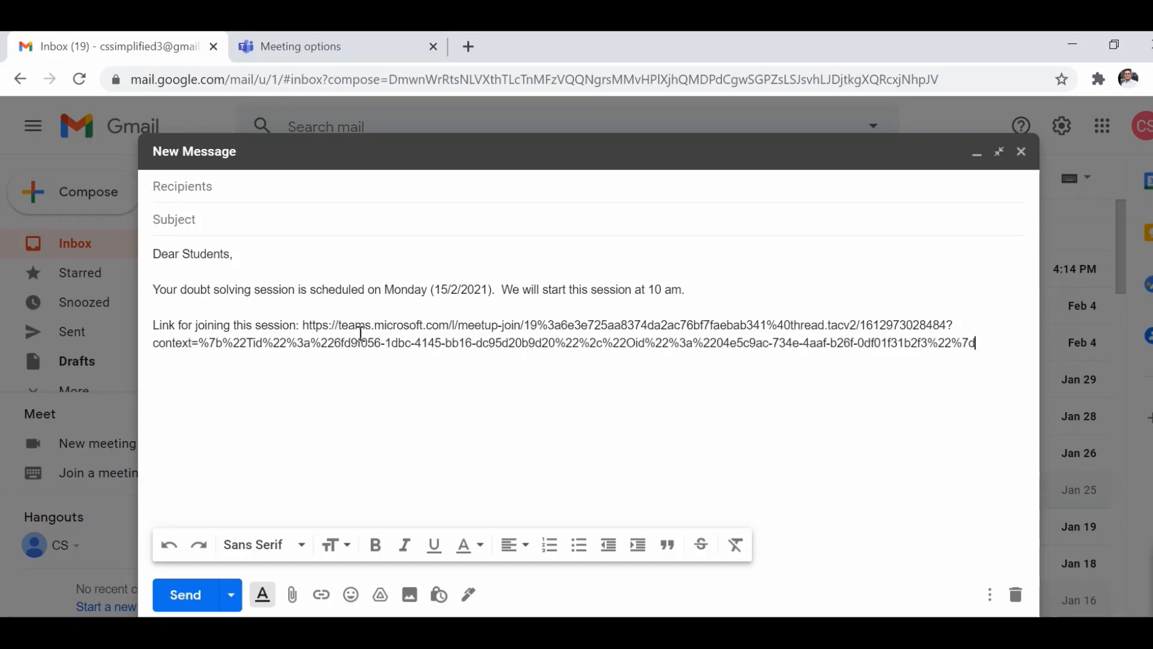
{"action": "left_click_drag", "start_coordinate": [301, 325], "coordinate": [540, 341]}
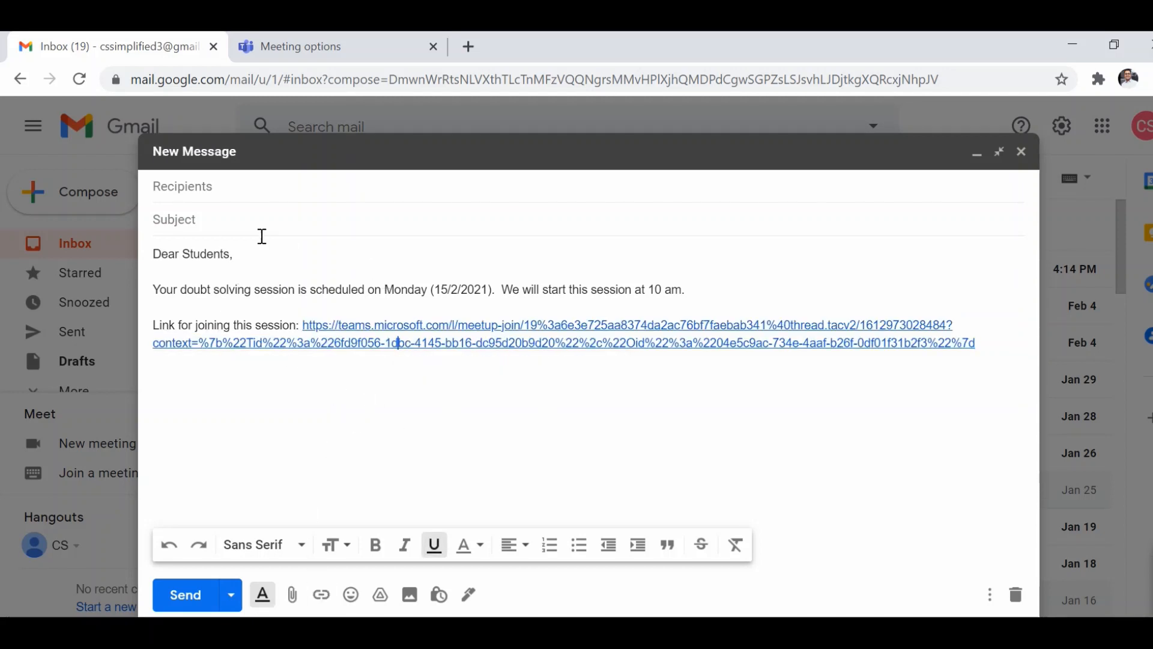
{"action": "left_click", "coordinate": [182, 187]}
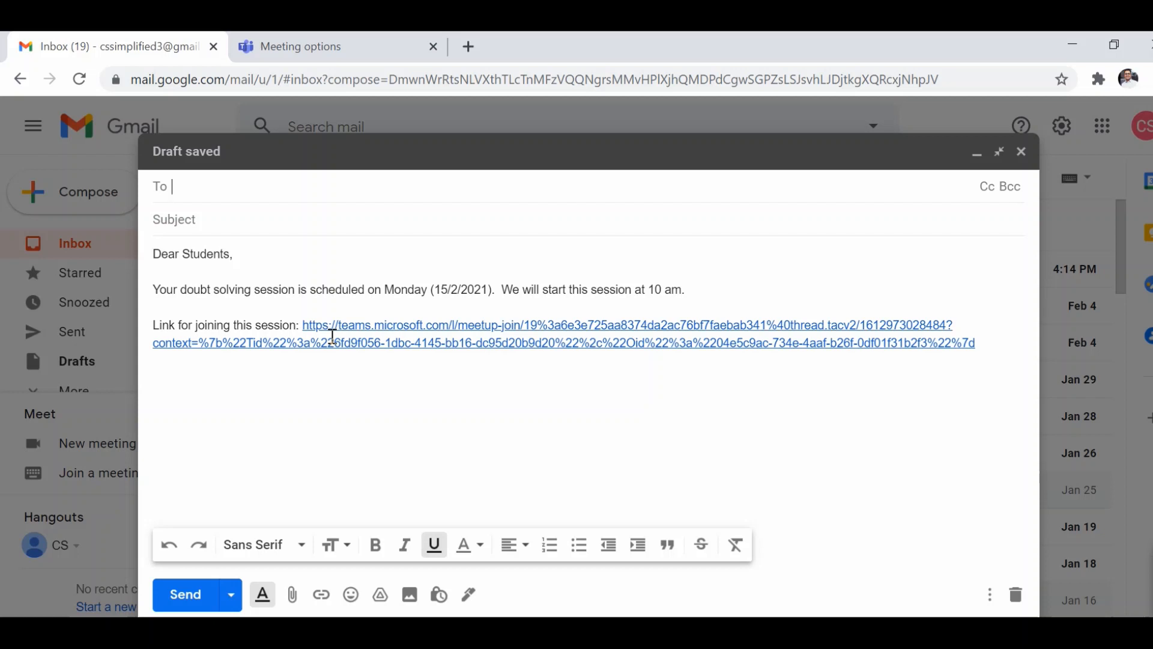
{"action": "mouse_move", "coordinate": [348, 217]}
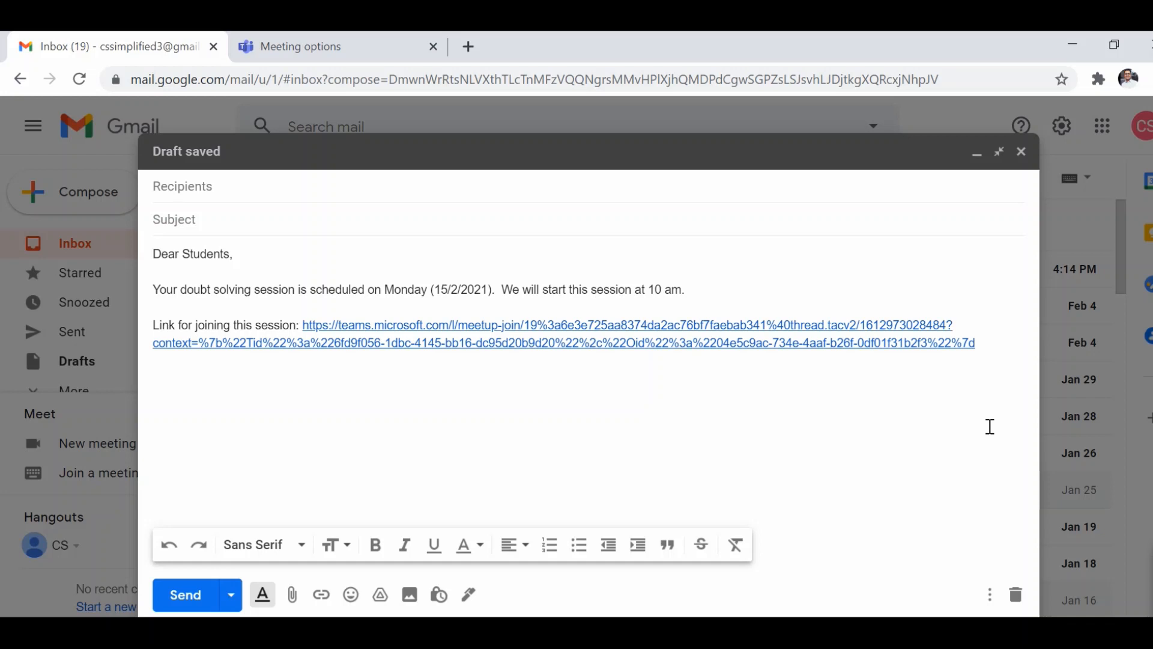
Step: Type 'Click here to join the session' and hyperlink it to the Teams join address
{"action": "type", "text": "Click"}
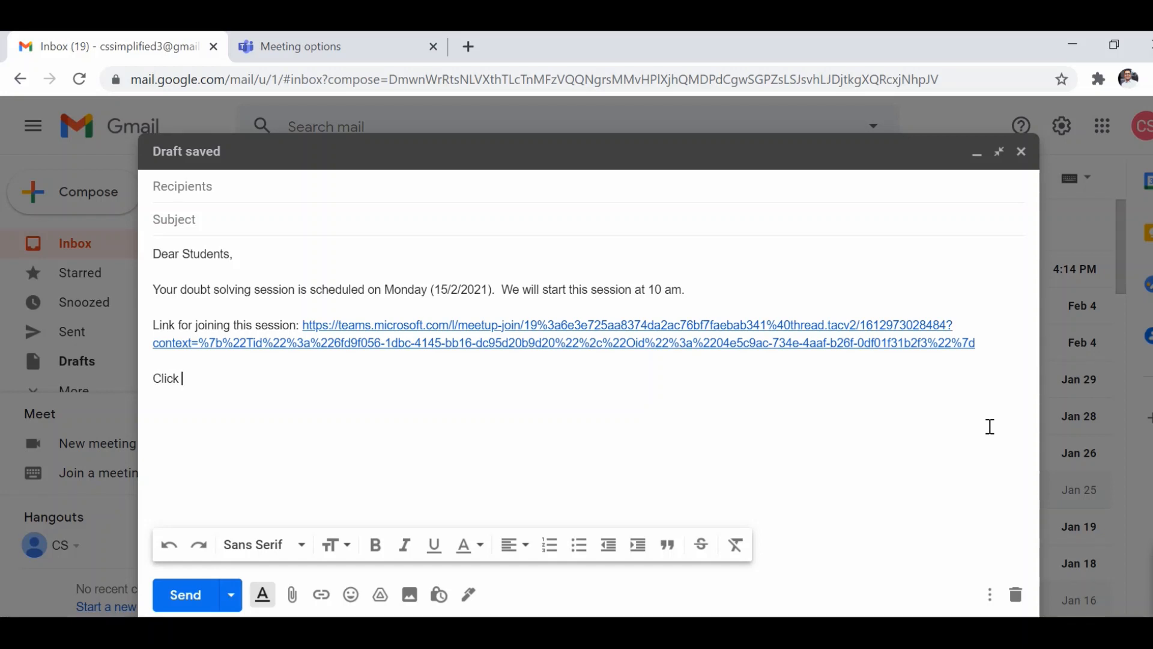
{"action": "type", "text": "here to joi"}
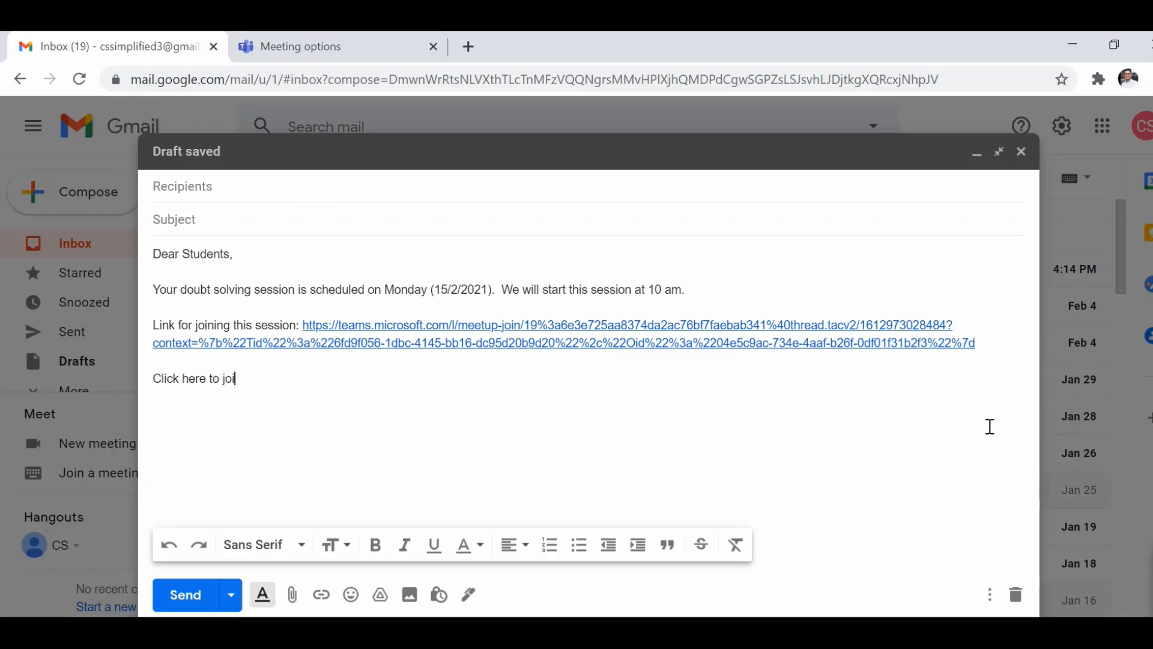
{"action": "type", "text": "n the session"}
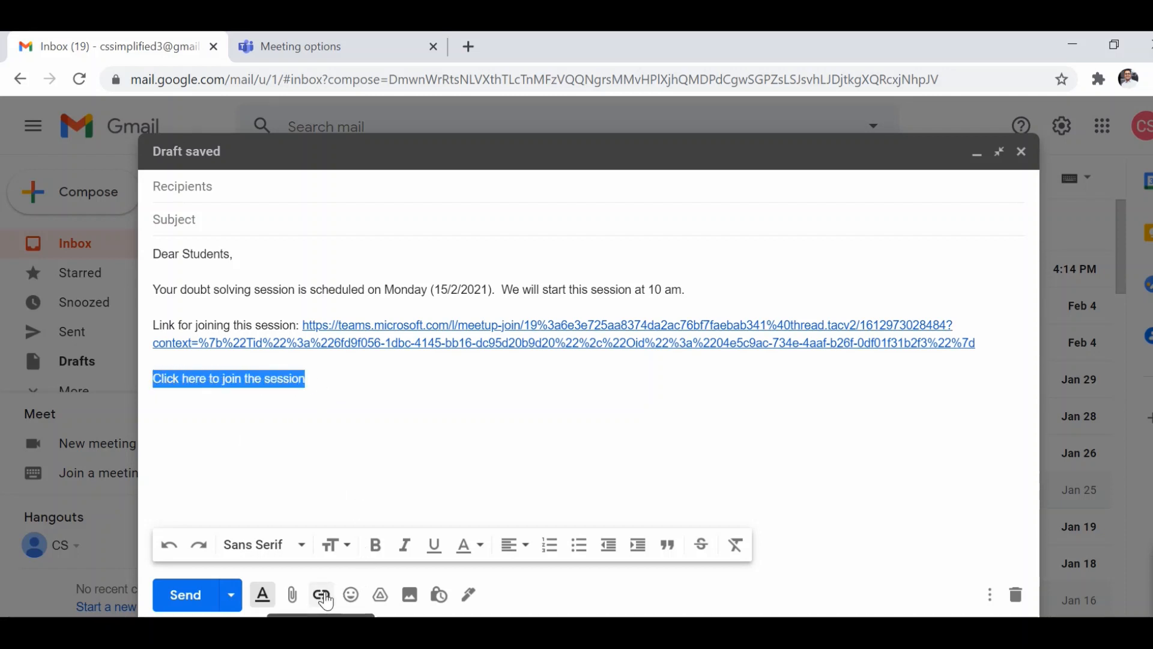
{"action": "left_click", "coordinate": [321, 594]}
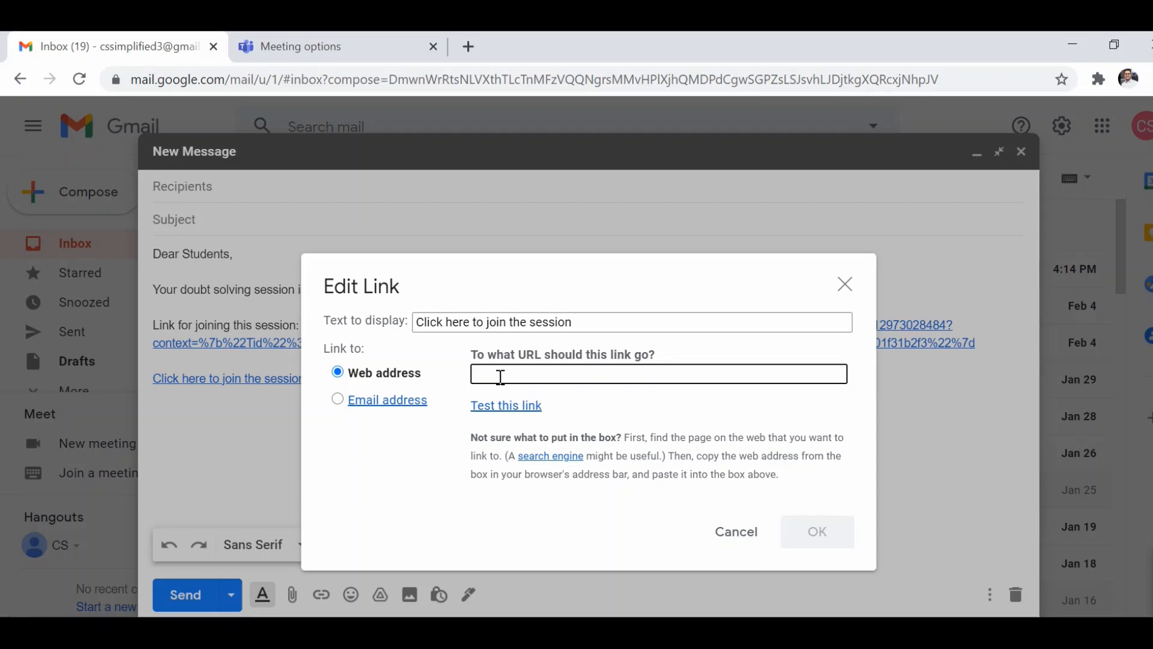
{"action": "type", "text": "%22Oid%22%3a%2204e5c9ac-734e-4aaf-b26f-0df01f31b2f3%22%7d"}
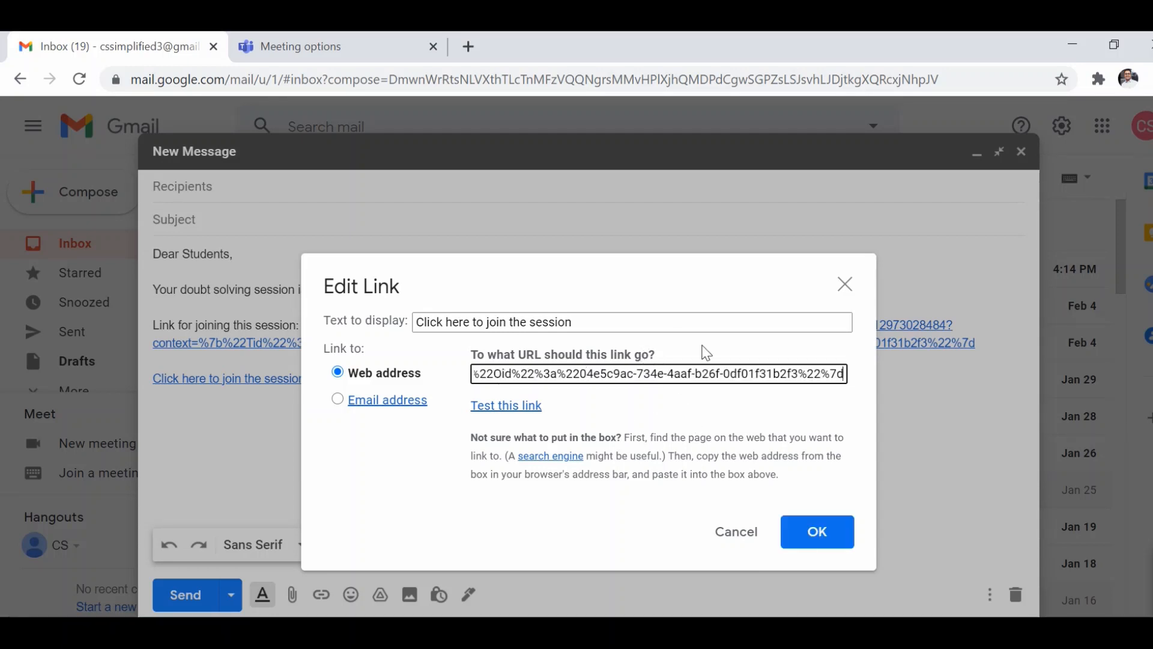
{"action": "mouse_move", "coordinate": [839, 548]}
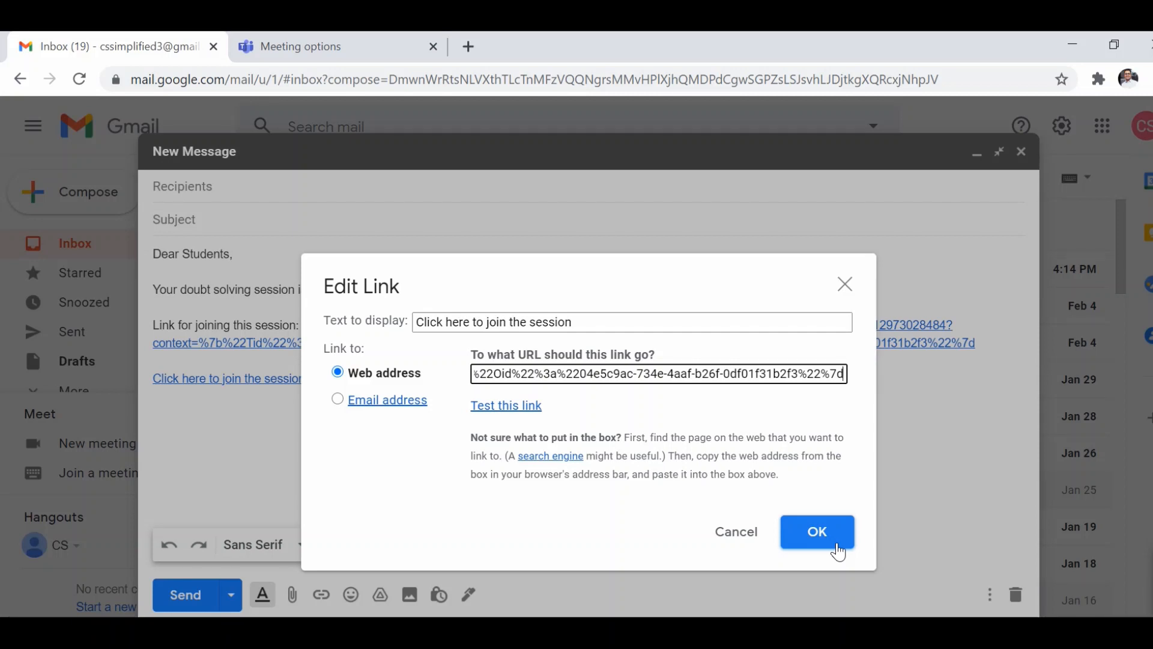
{"action": "left_click", "coordinate": [816, 532]}
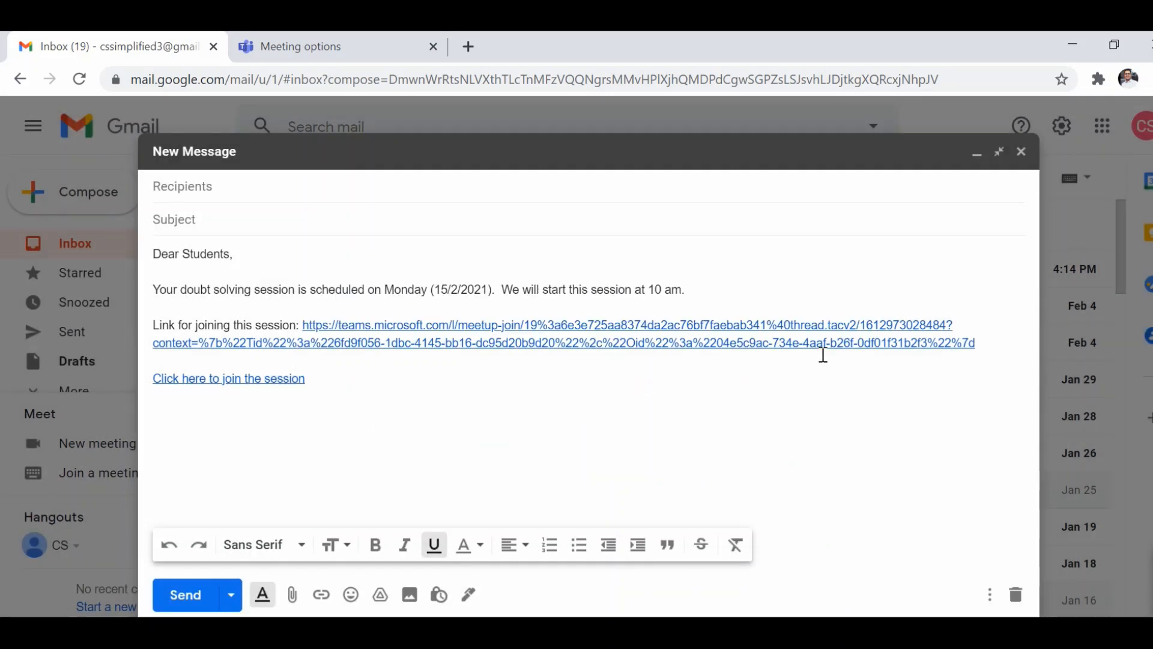
{"action": "left_click_drag", "start_coordinate": [304, 325], "coordinate": [974, 343]}
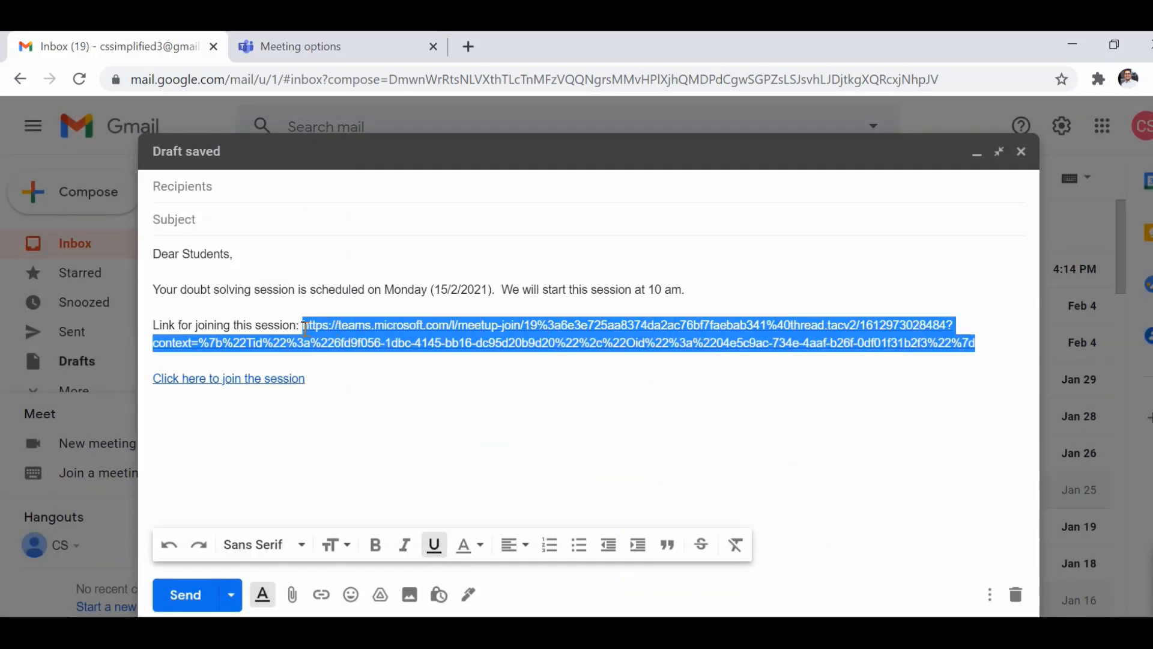